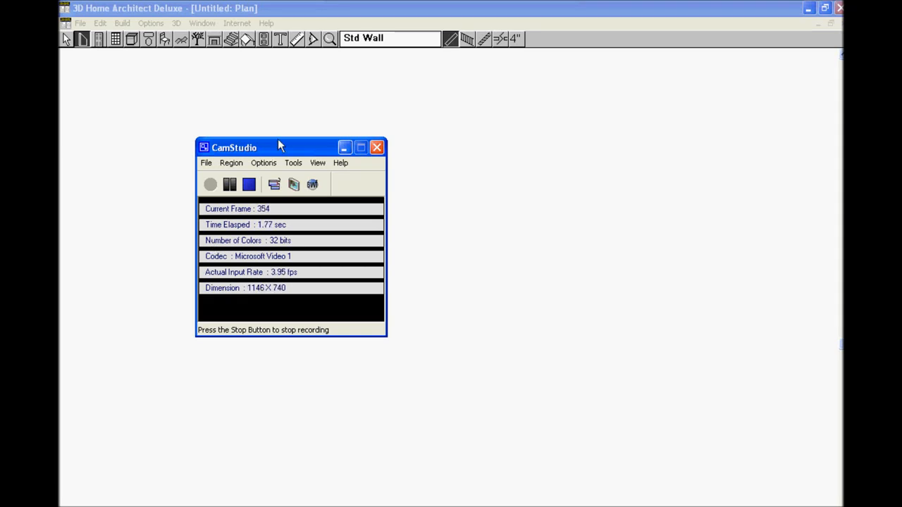
# Draw top, right, bottom and closing standard walls to enclose a large rectangular room.
pyautogui.moveTo(234, 147); pyautogui.dragTo(791, 415)
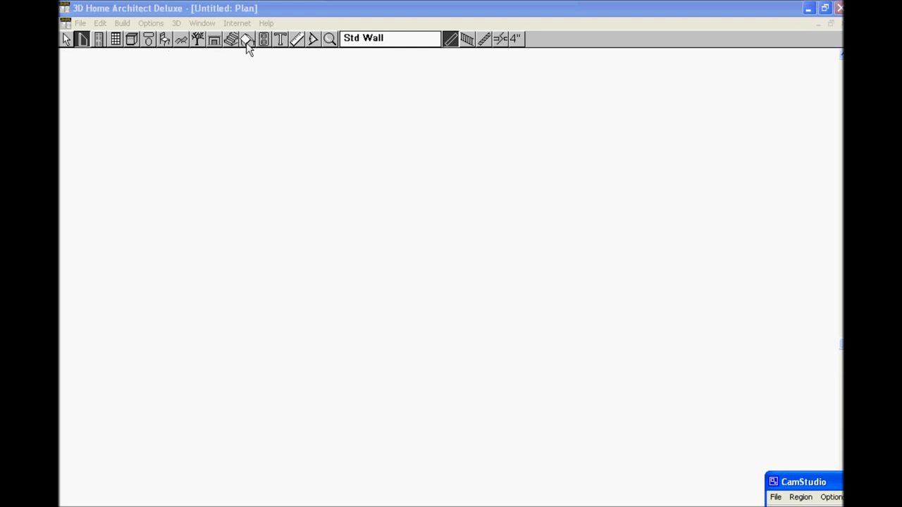
pyautogui.click(247, 38)
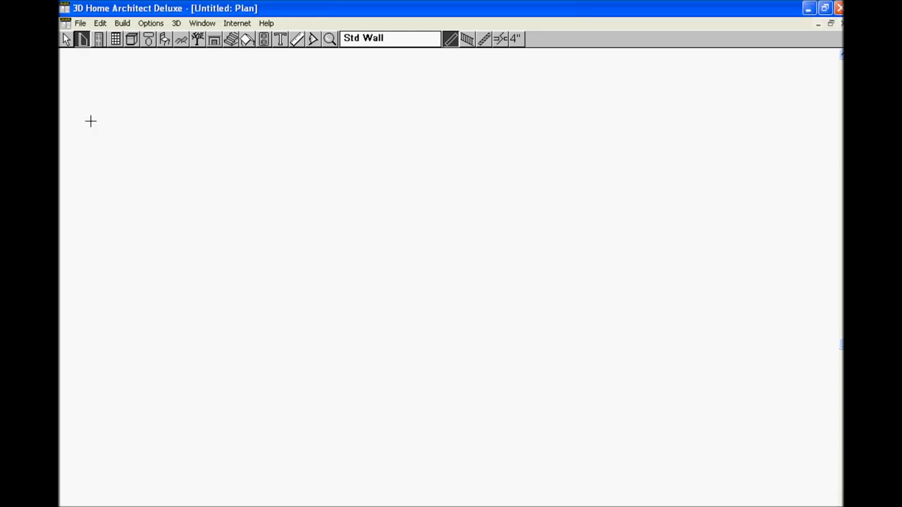
pyautogui.moveTo(90, 121); pyautogui.dragTo(760, 121)
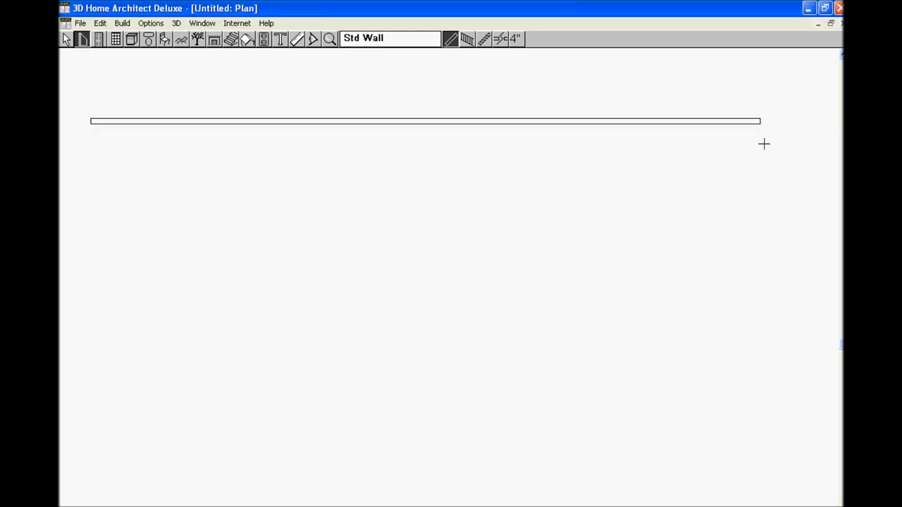
pyautogui.moveTo(762, 121); pyautogui.dragTo(761, 238)
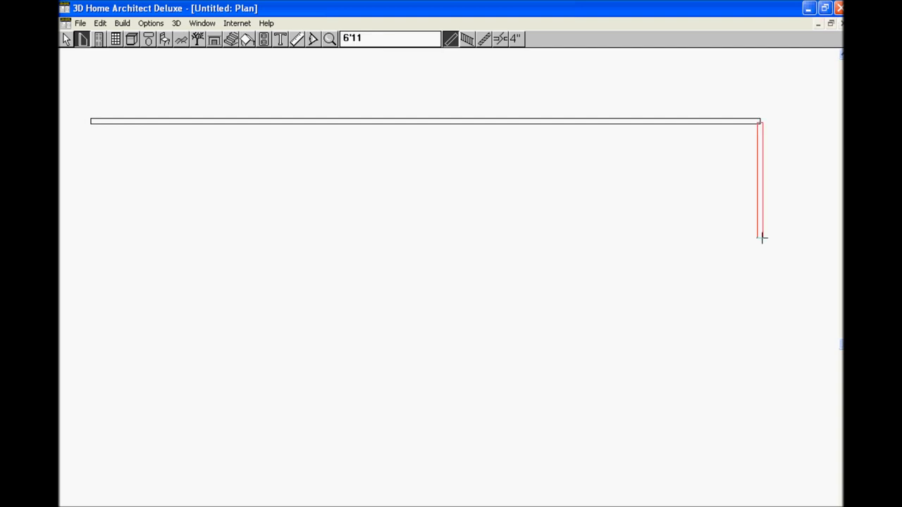
pyautogui.moveTo(761, 240); pyautogui.dragTo(765, 458)
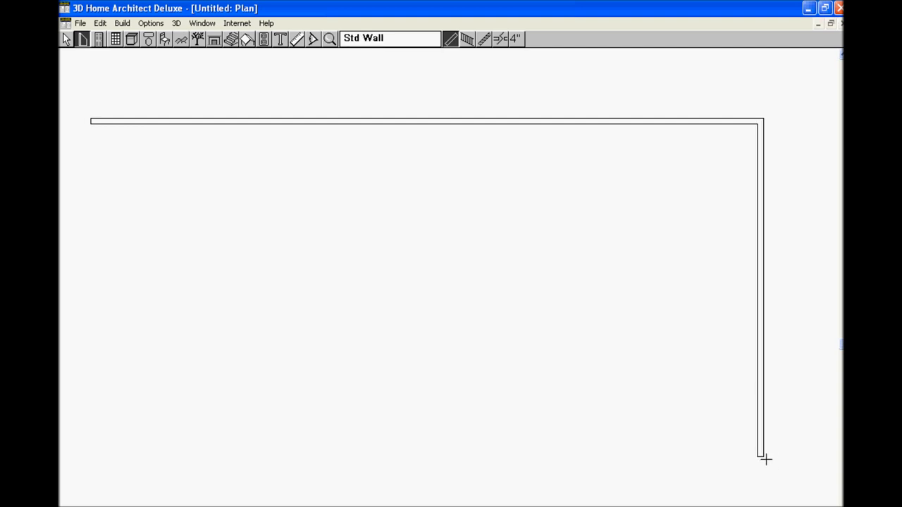
pyautogui.moveTo(760, 455); pyautogui.dragTo(154, 456)
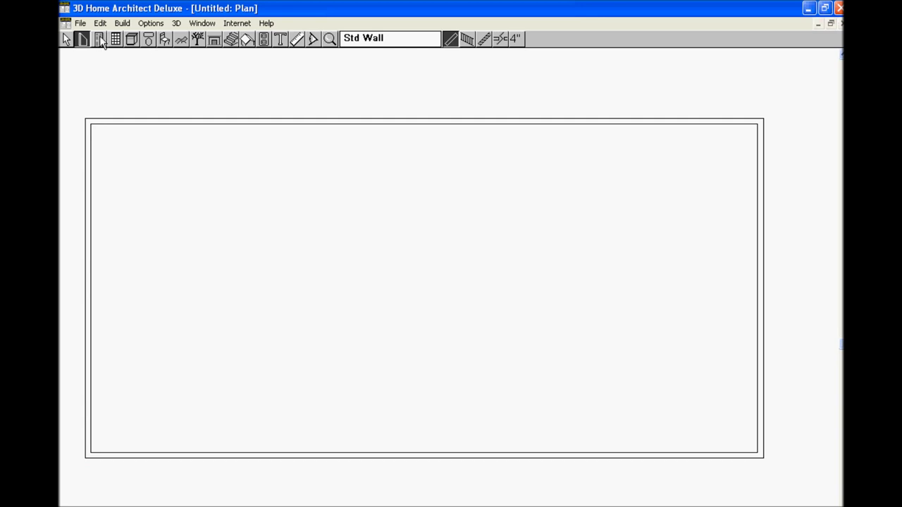
# Save the floor plan with Save As under the file name stairs1.
pyautogui.click(79, 23)
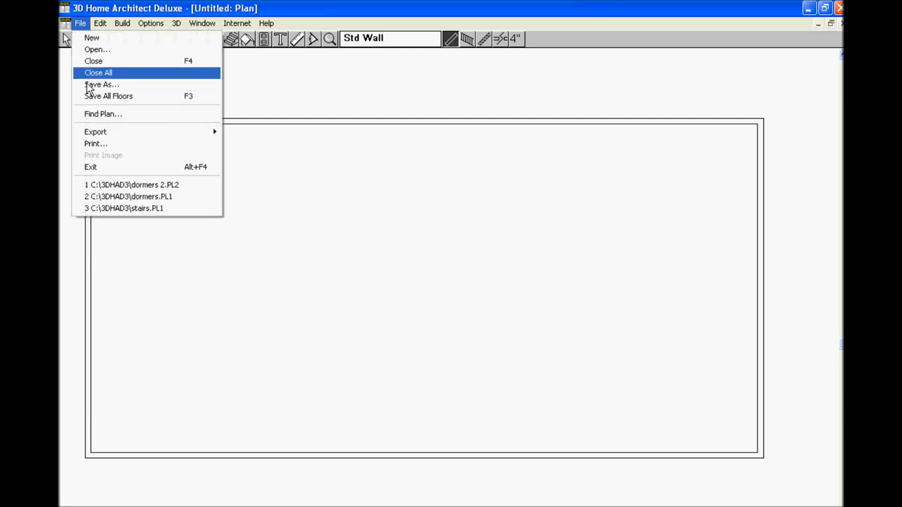
pyautogui.click(102, 84)
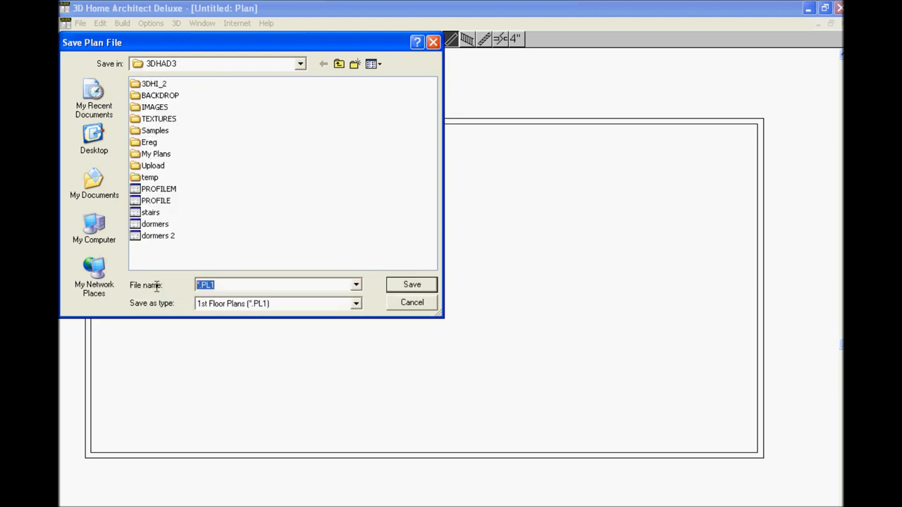
pyautogui.write('s')
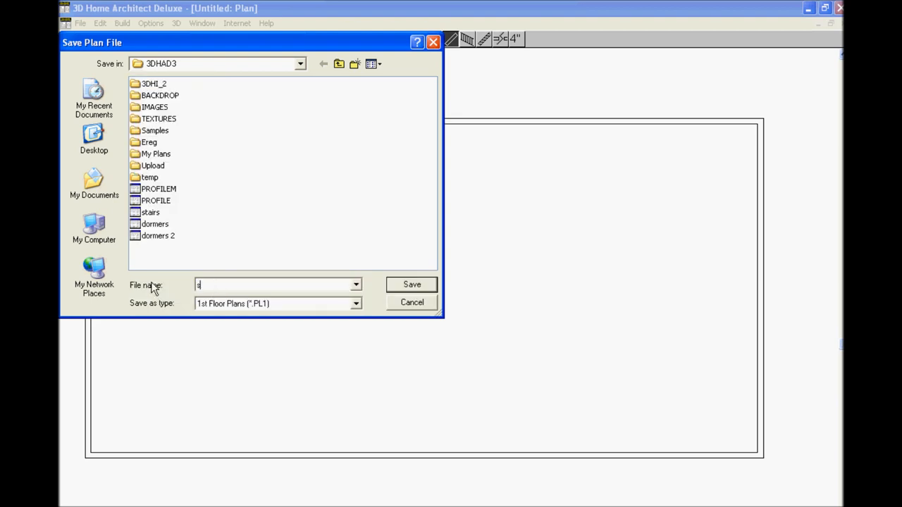
pyautogui.write('stairs1')
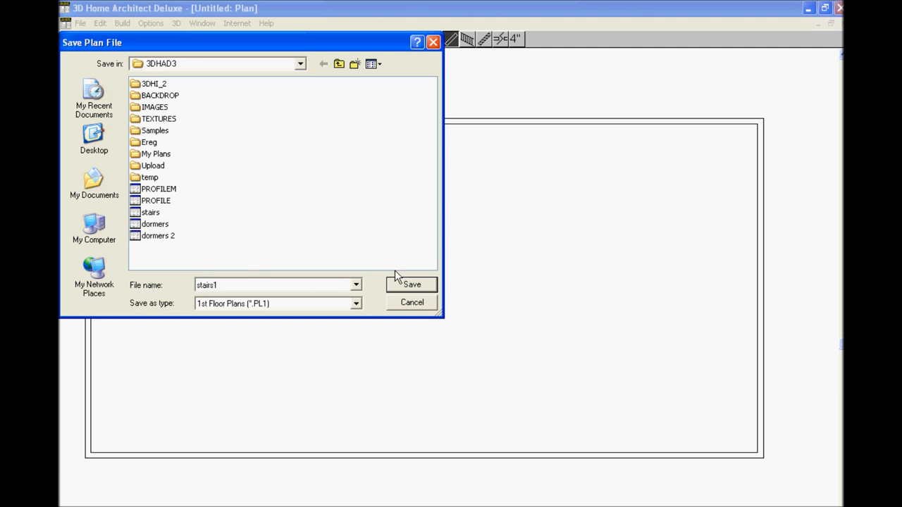
pyautogui.click(411, 284)
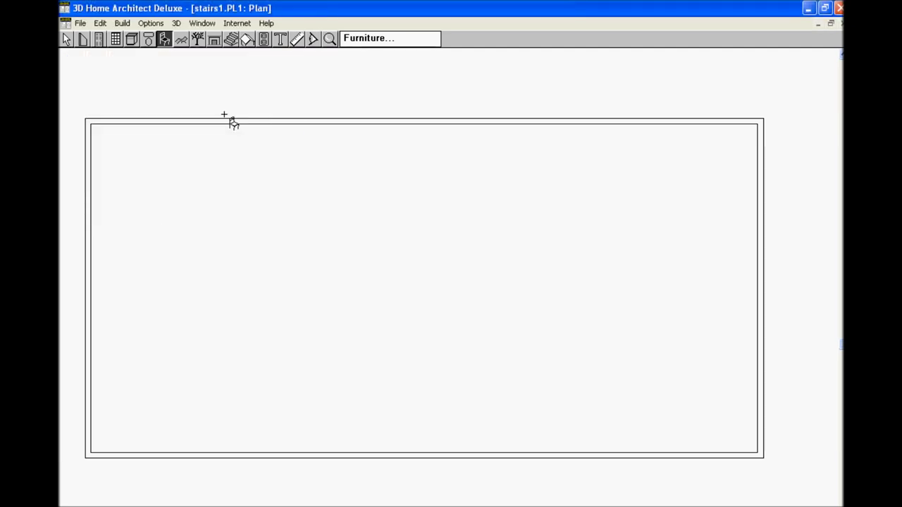
pyautogui.moveTo(143, 187)
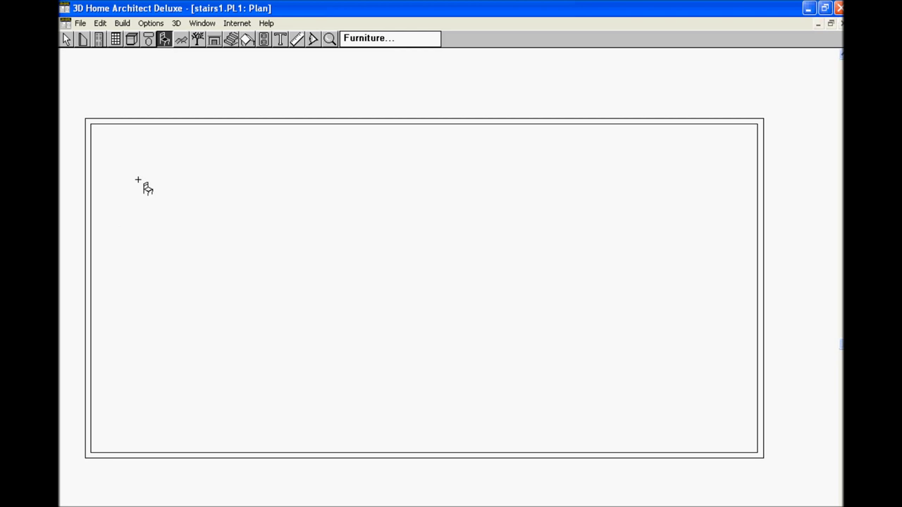
# Place table-and-chairs sets in the room's upper-left and lower-right corners.
pyautogui.click(138, 179)
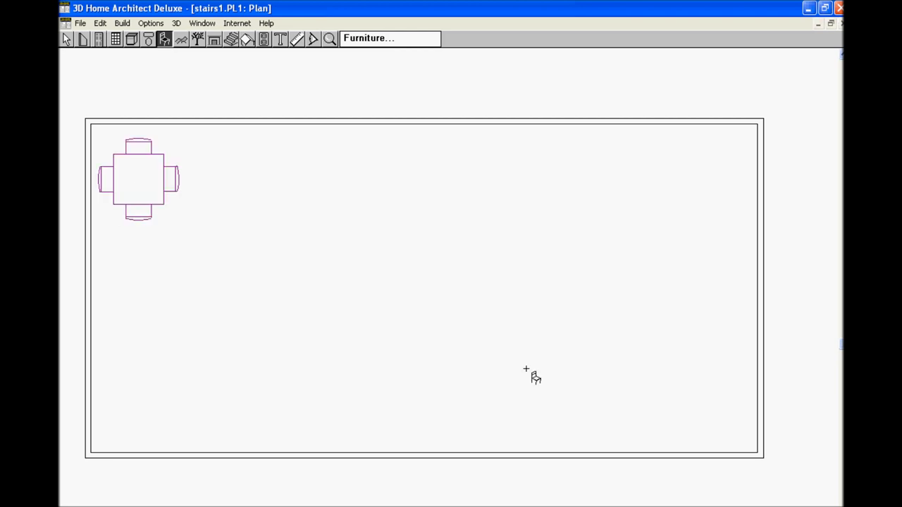
pyautogui.moveTo(696, 424)
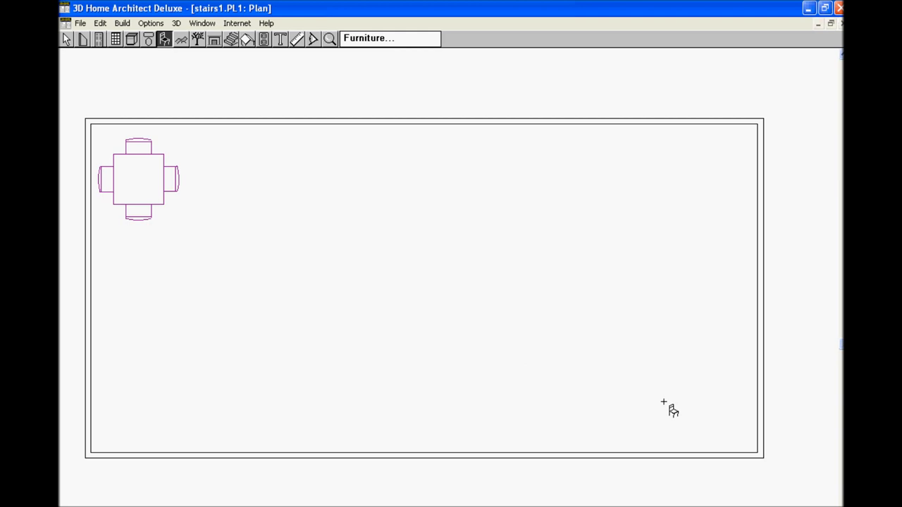
pyautogui.click(652, 401)
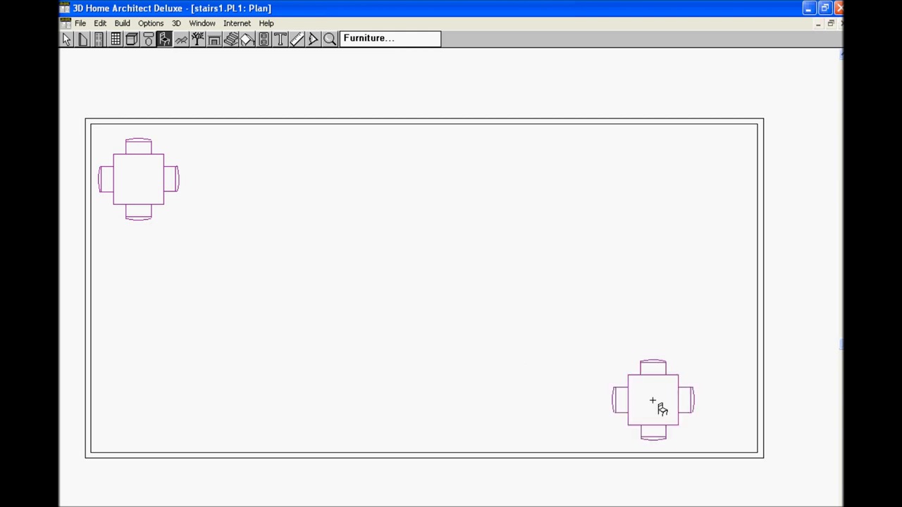
pyautogui.moveTo(198, 166)
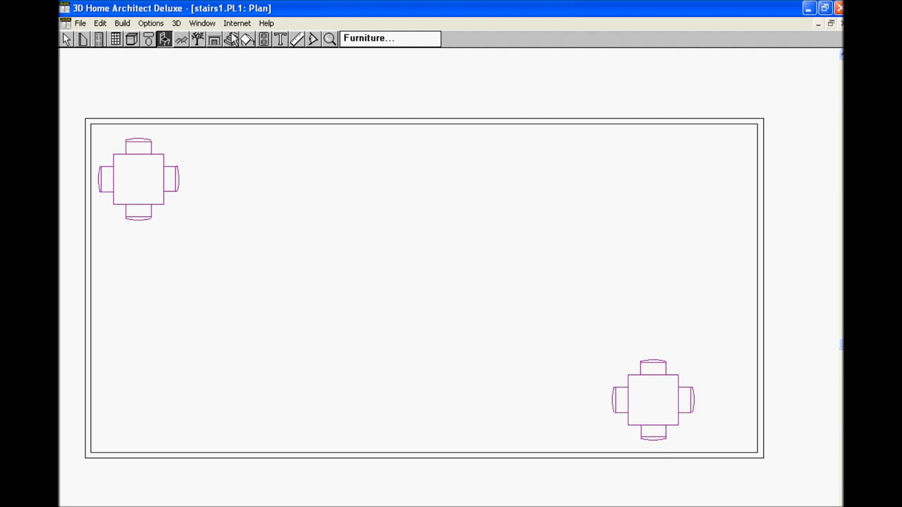
pyautogui.click(230, 38)
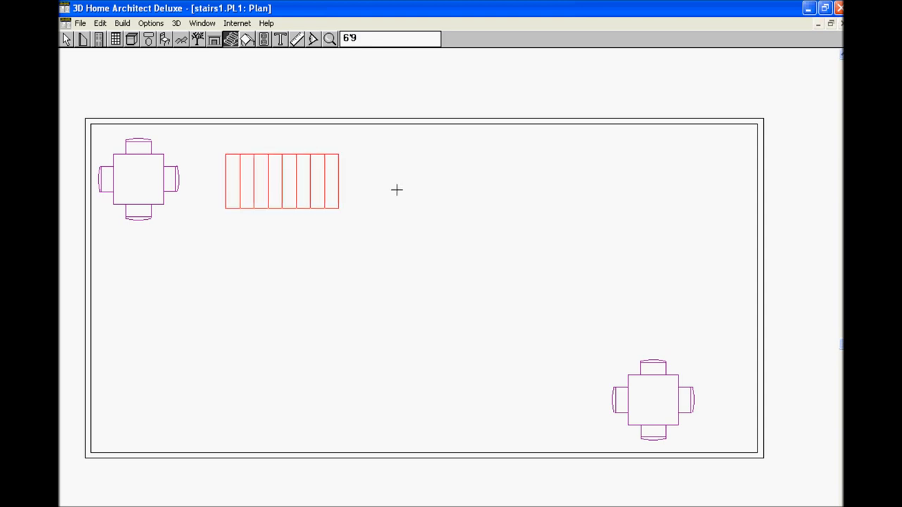
# Draw a long straight staircase across the upper part of the room.
pyautogui.moveTo(339, 181); pyautogui.dragTo(584, 181)
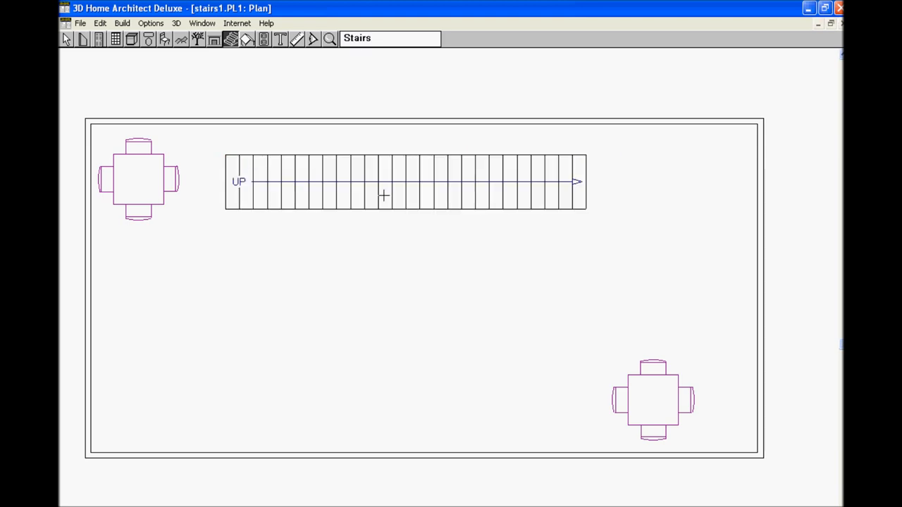
pyautogui.moveTo(372, 407)
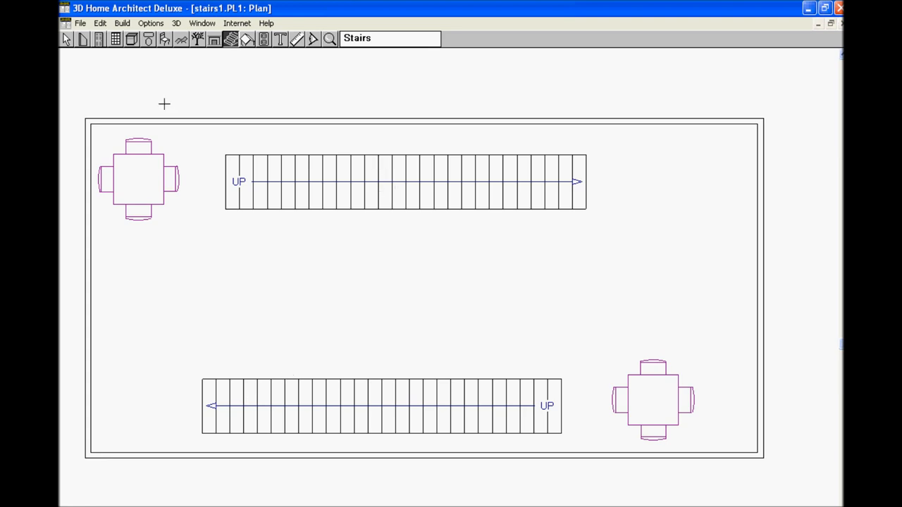
pyautogui.click(67, 38)
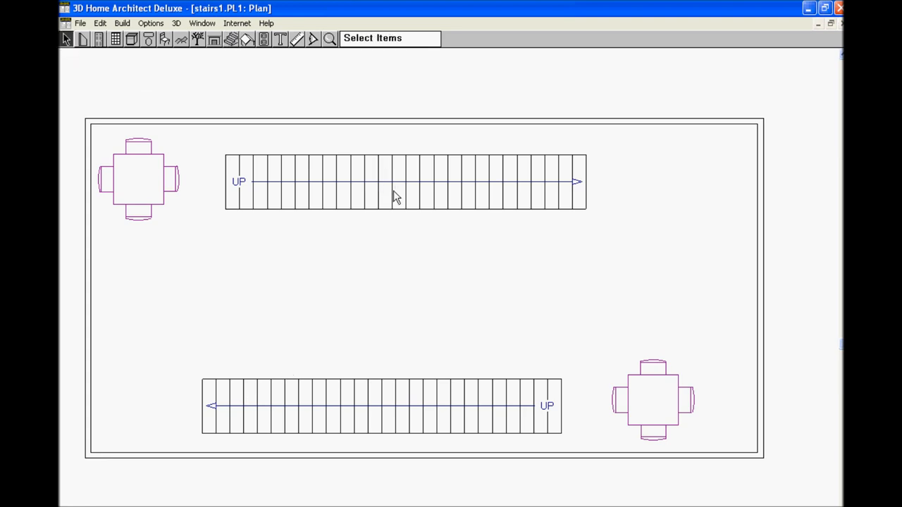
# Move the staircases flush to the top and bottom walls and nudge both tables into corners.
pyautogui.click(405, 182)
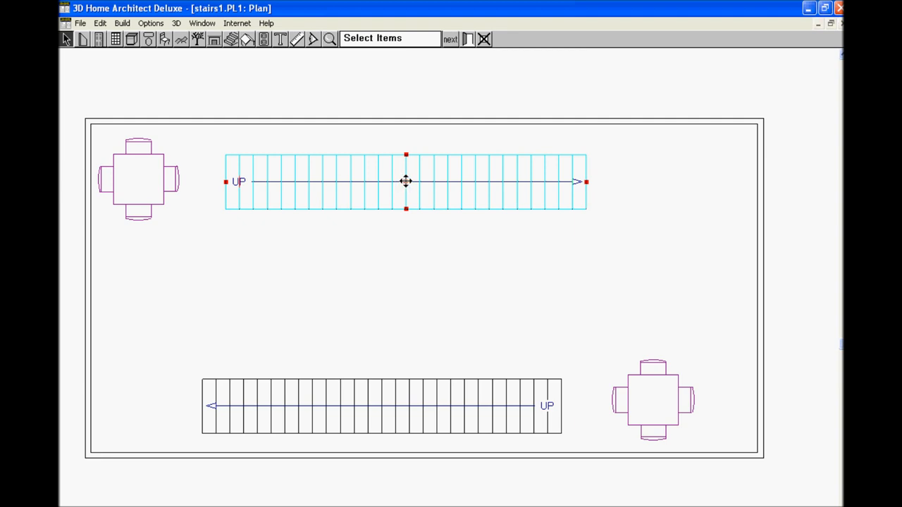
pyautogui.moveTo(405, 182); pyautogui.dragTo(405, 148)
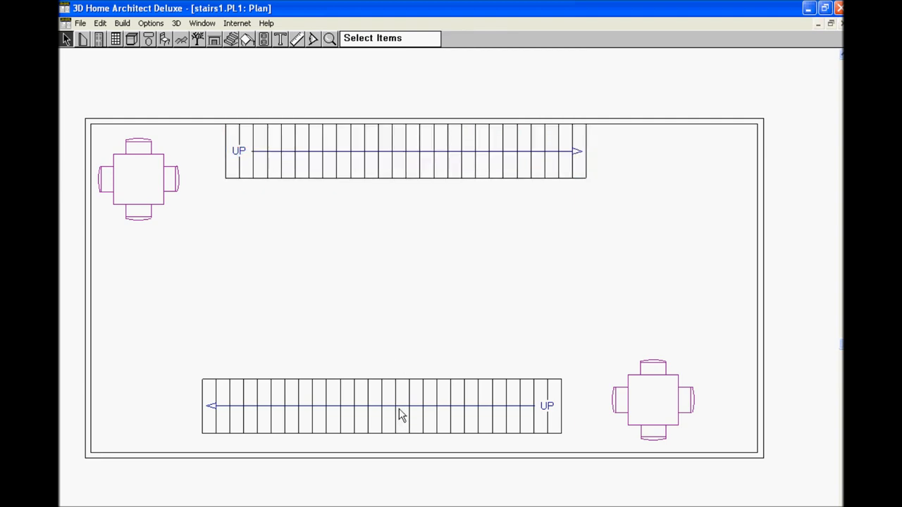
pyautogui.click(380, 406)
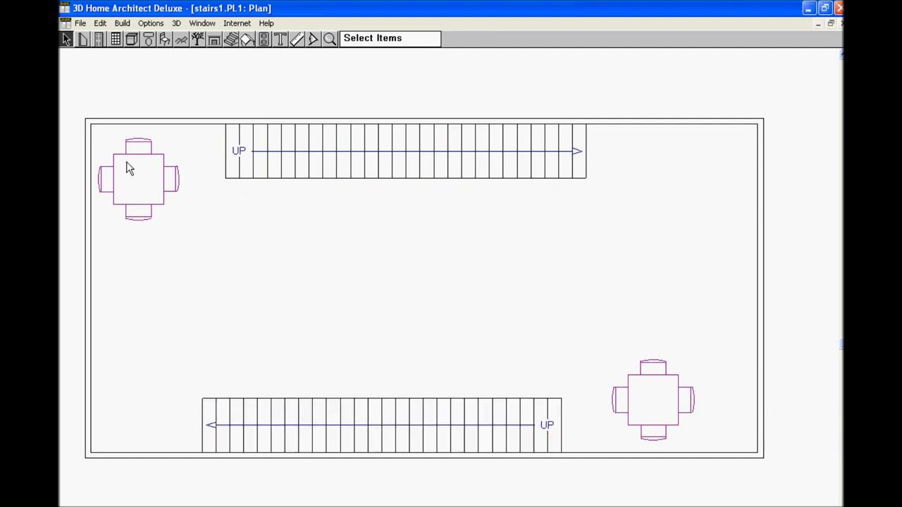
pyautogui.moveTo(649, 354)
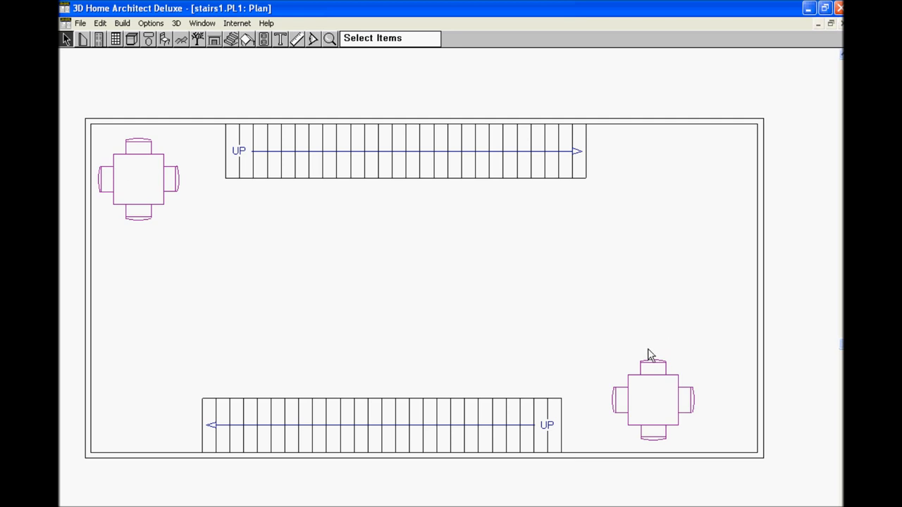
pyautogui.click(652, 400)
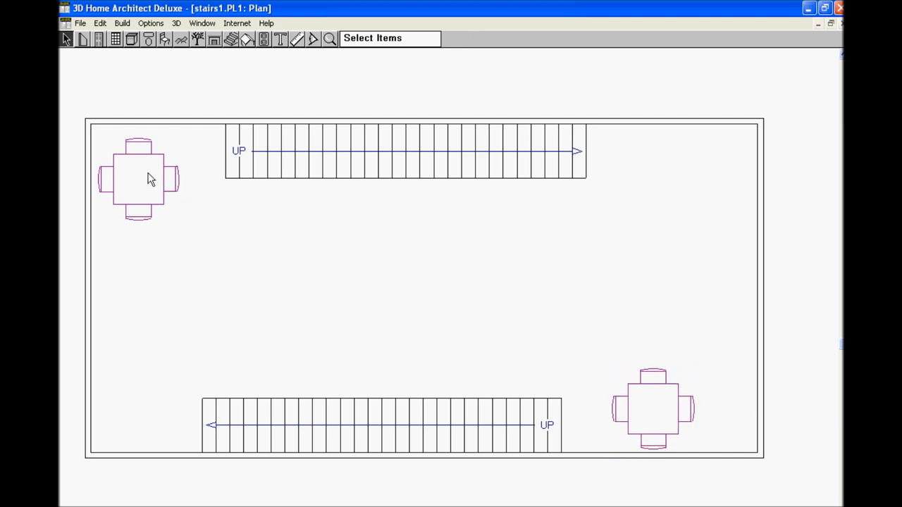
pyautogui.click(138, 176)
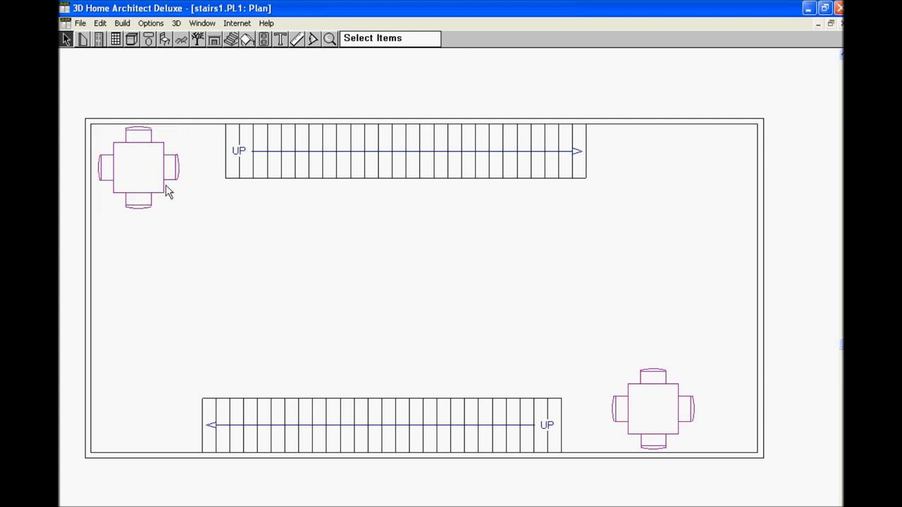
pyautogui.moveTo(163, 105)
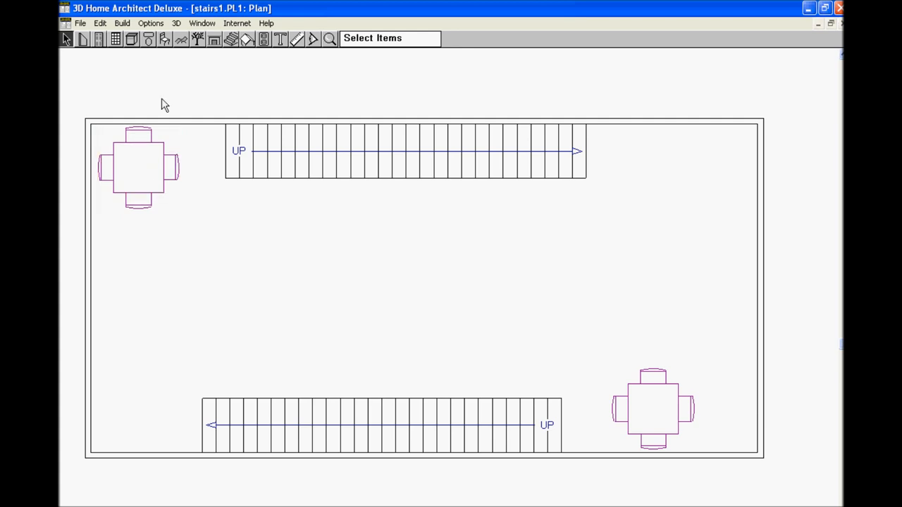
pyautogui.click(122, 23)
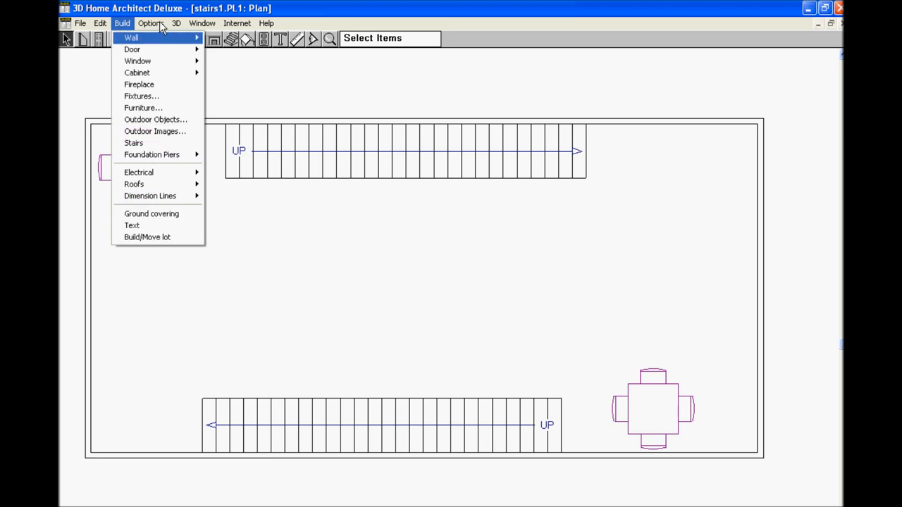
# Build the 2nd floor derived from the 1st floor plan via Show Floors.
pyautogui.click(202, 24)
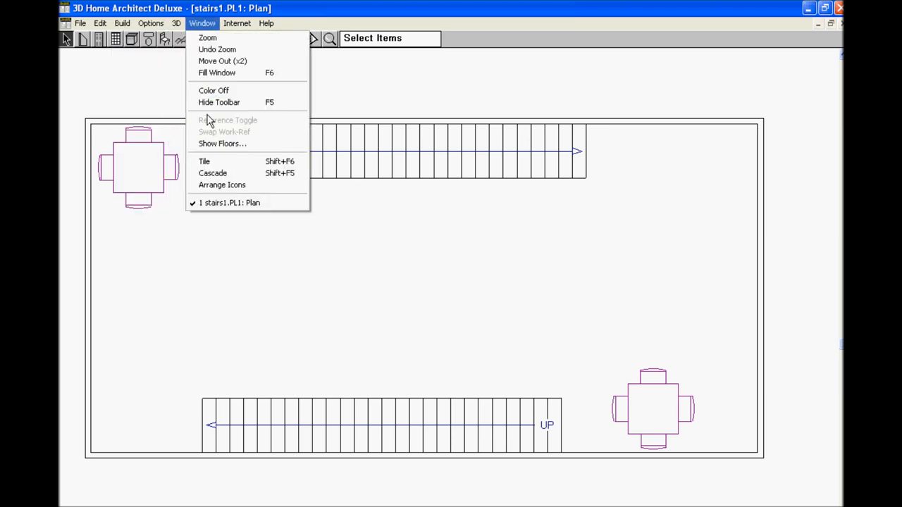
pyautogui.moveTo(222, 144)
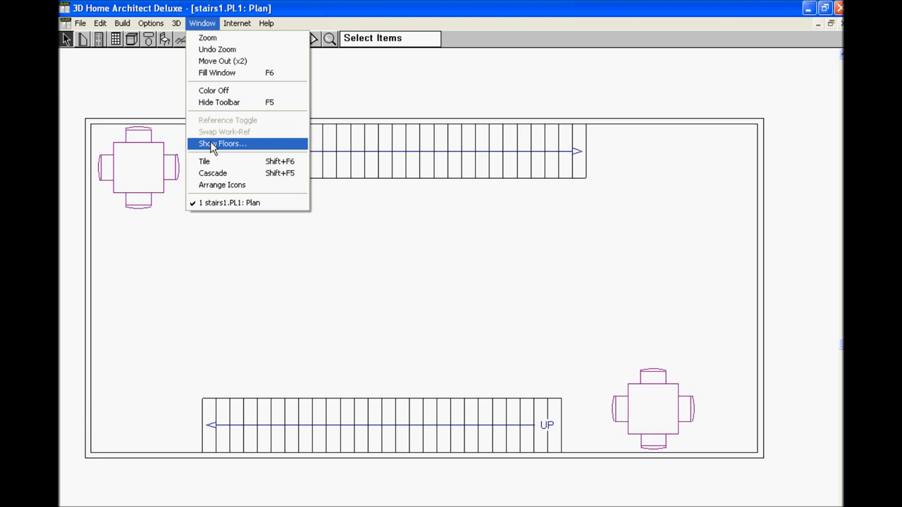
pyautogui.click(222, 144)
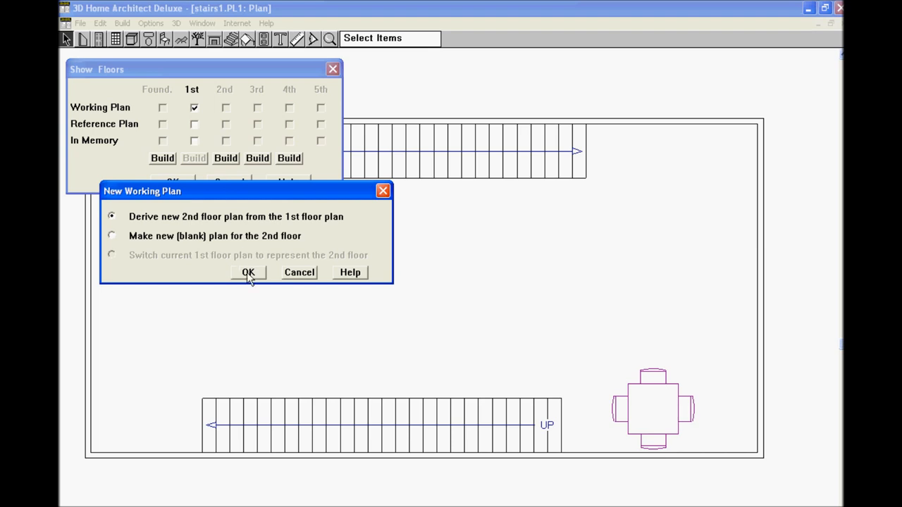
pyautogui.click(248, 272)
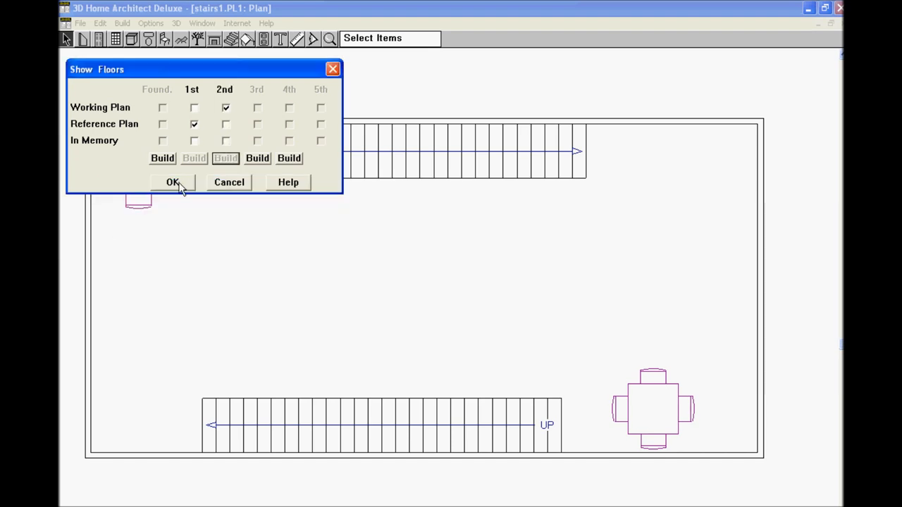
pyautogui.click(172, 182)
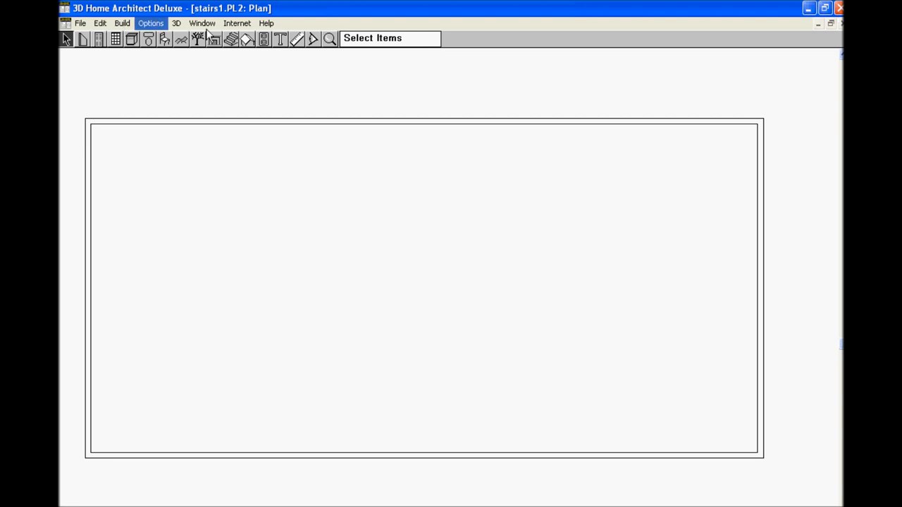
# Toggle the 1st-floor reference overlay on behind the 2nd floor plan.
pyautogui.click(202, 23)
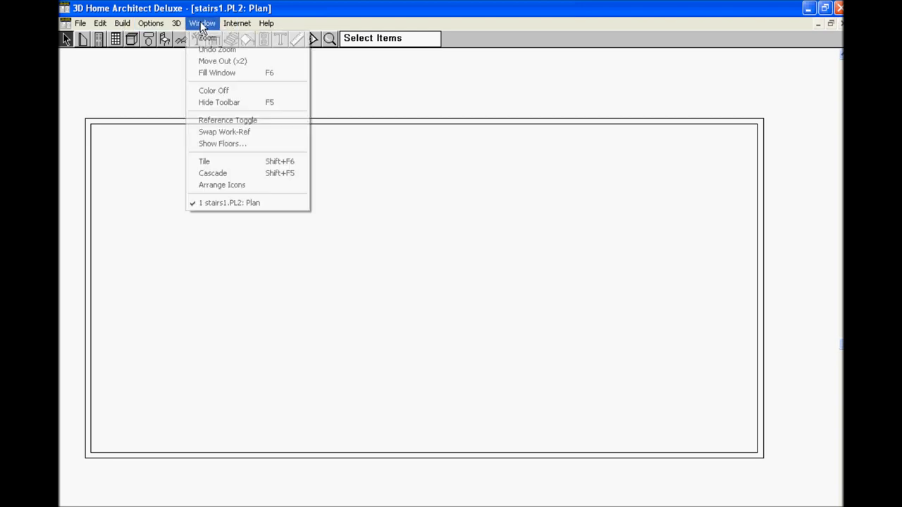
pyautogui.moveTo(228, 119)
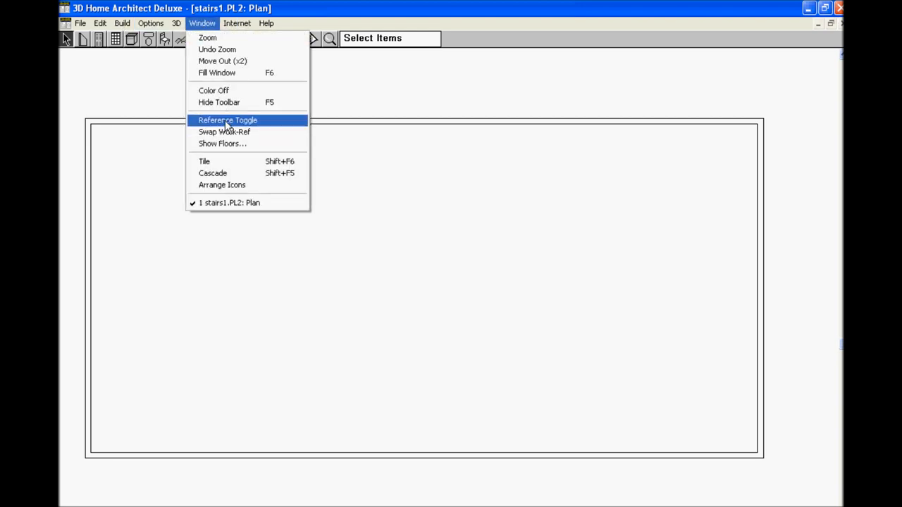
pyautogui.click(227, 119)
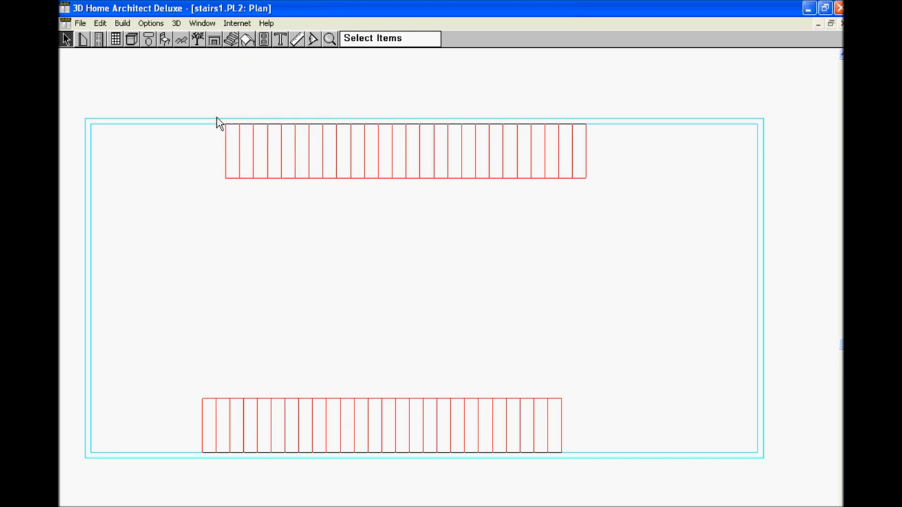
pyautogui.moveTo(81, 44)
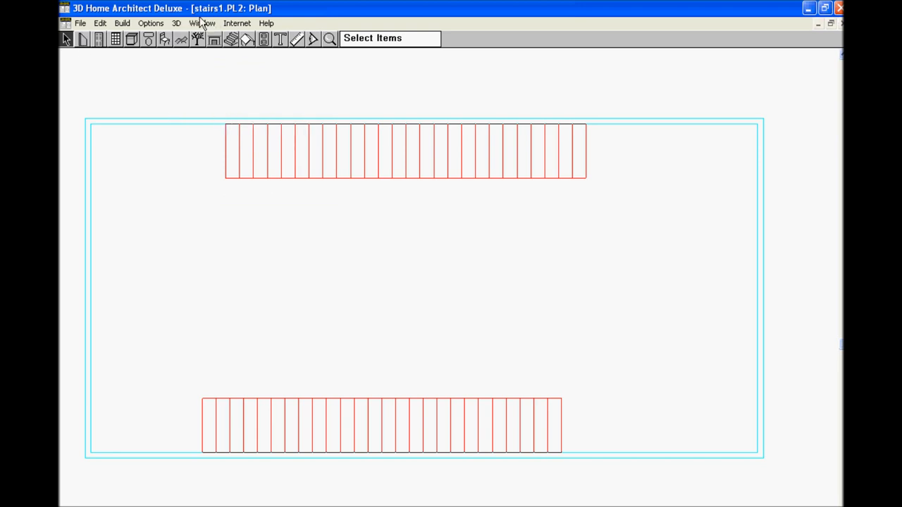
pyautogui.click(202, 23)
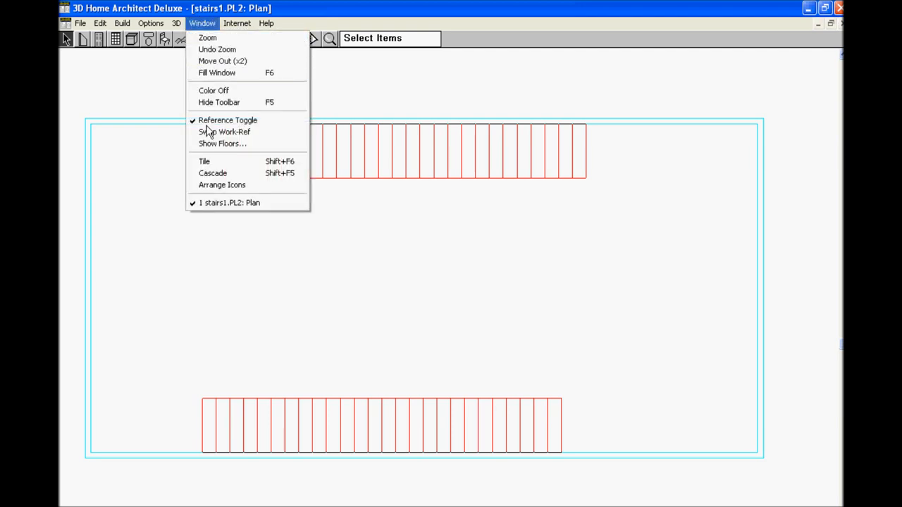
pyautogui.moveTo(227, 119)
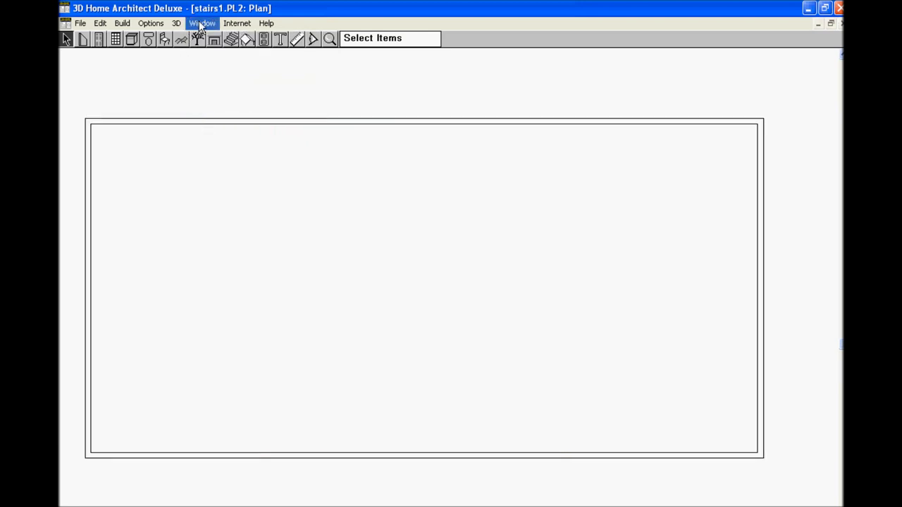
pyautogui.click(203, 24)
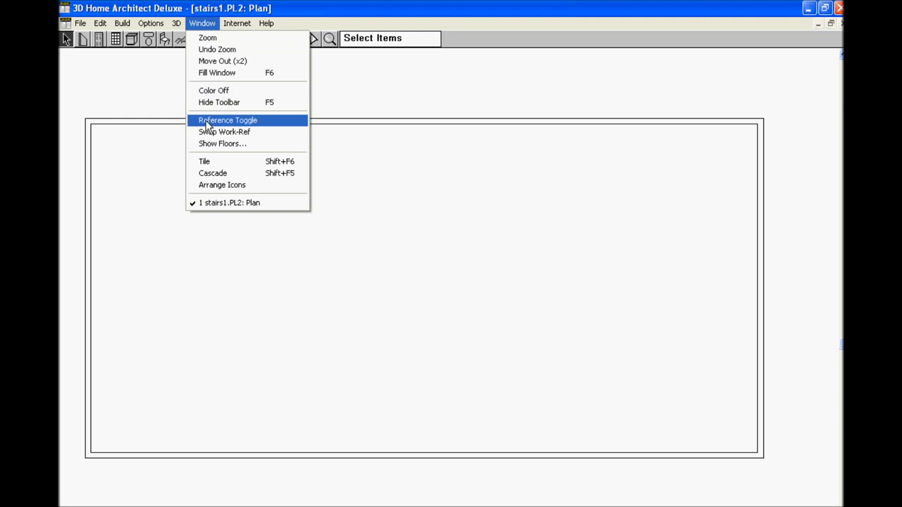
pyautogui.click(227, 119)
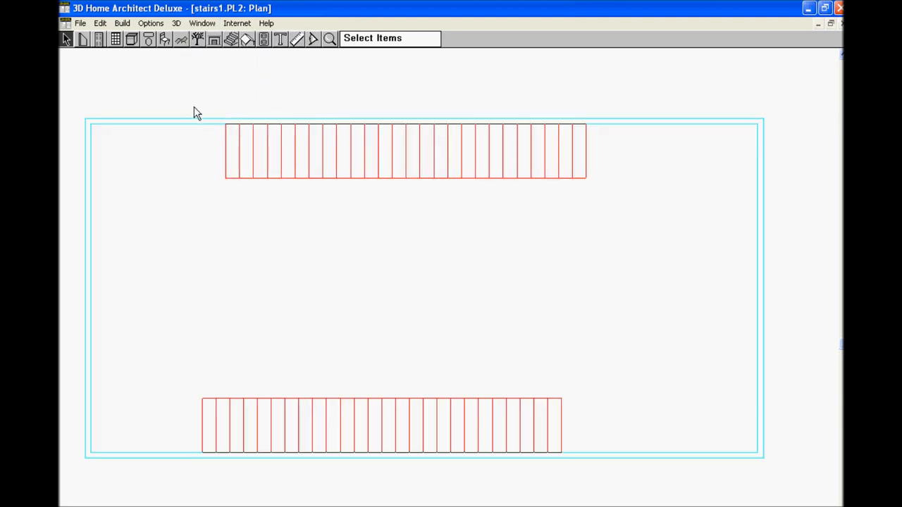
pyautogui.moveTo(85, 44)
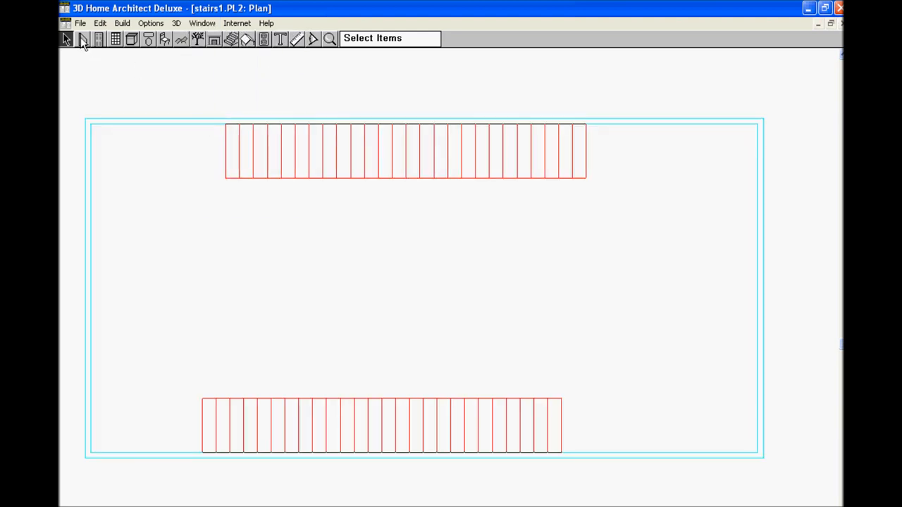
# Draw railings along the upper stair opening's left end, open side and right end.
pyautogui.click(82, 39)
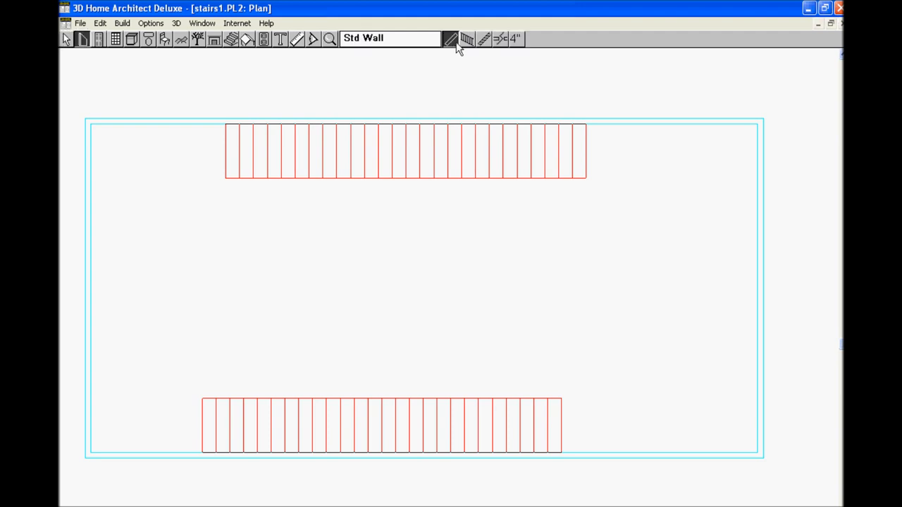
pyautogui.moveTo(466, 41)
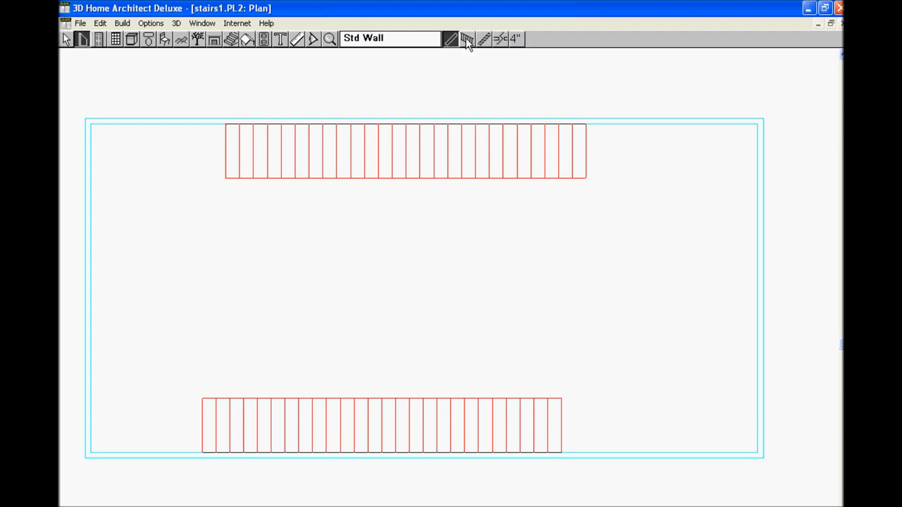
pyautogui.click(467, 39)
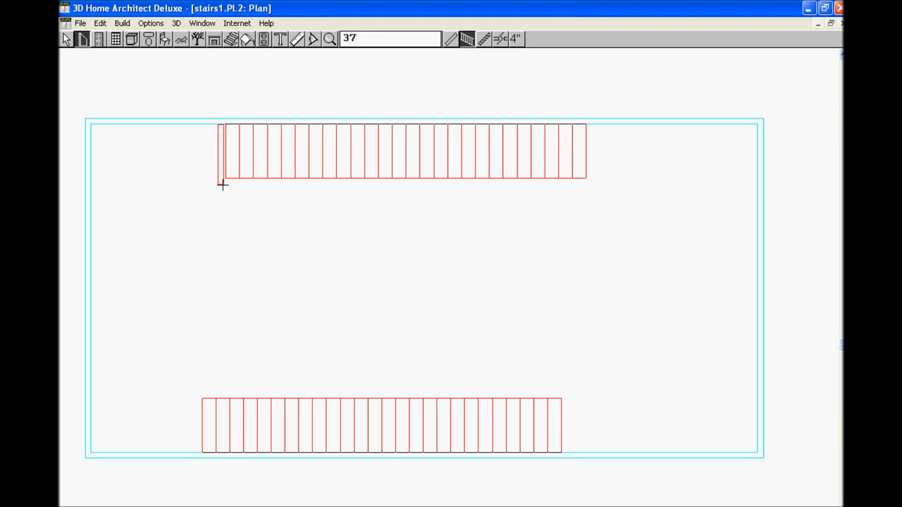
pyautogui.moveTo(222, 183); pyautogui.dragTo(394, 183)
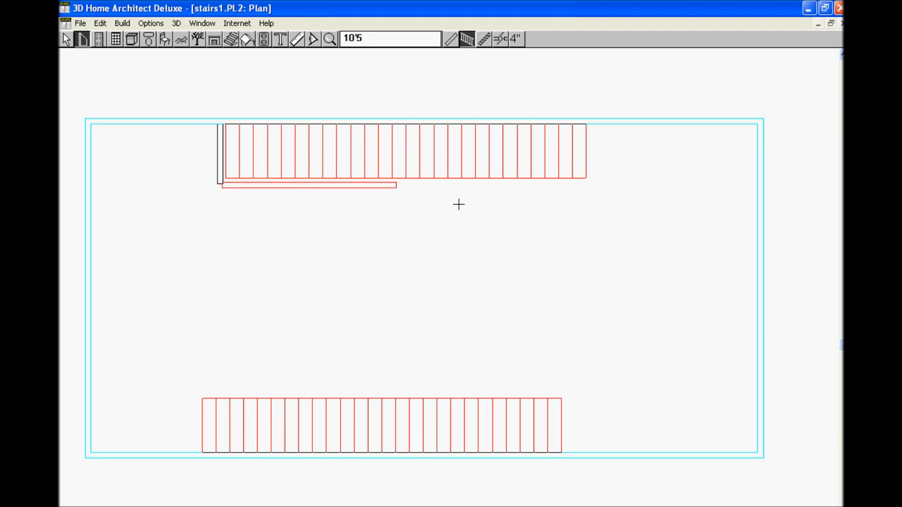
pyautogui.moveTo(218, 185); pyautogui.dragTo(596, 189)
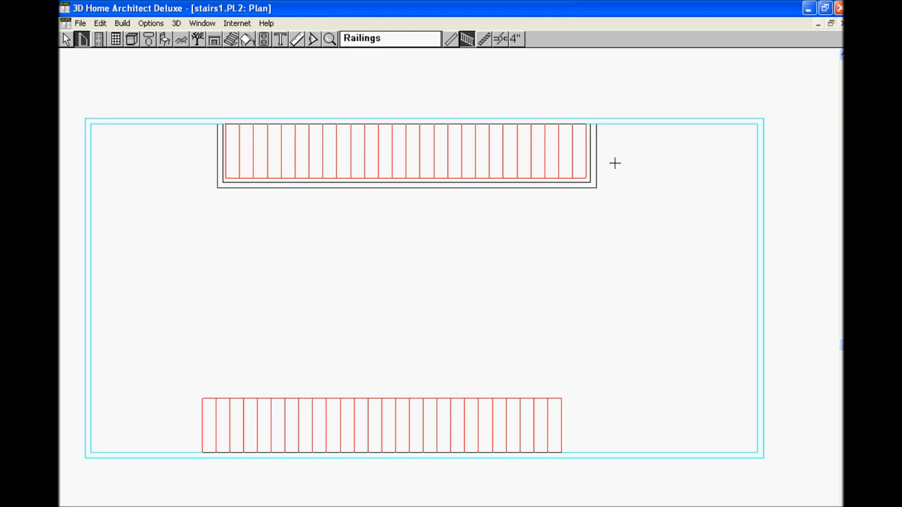
pyautogui.moveTo(595, 160)
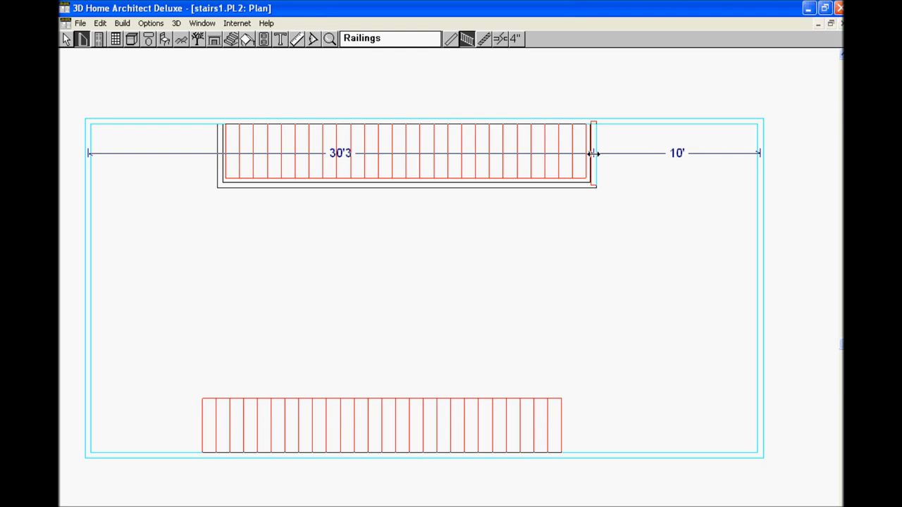
pyautogui.moveTo(594, 154); pyautogui.dragTo(595, 154)
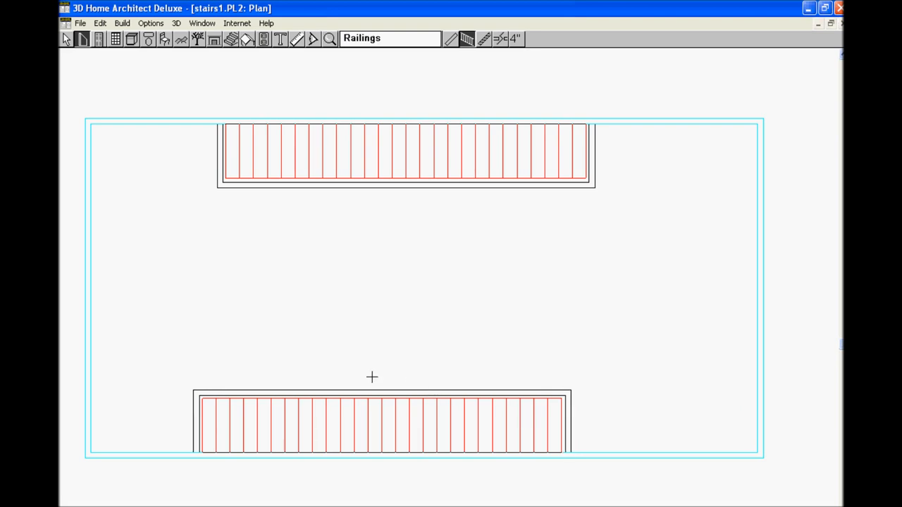
pyautogui.moveTo(63, 50)
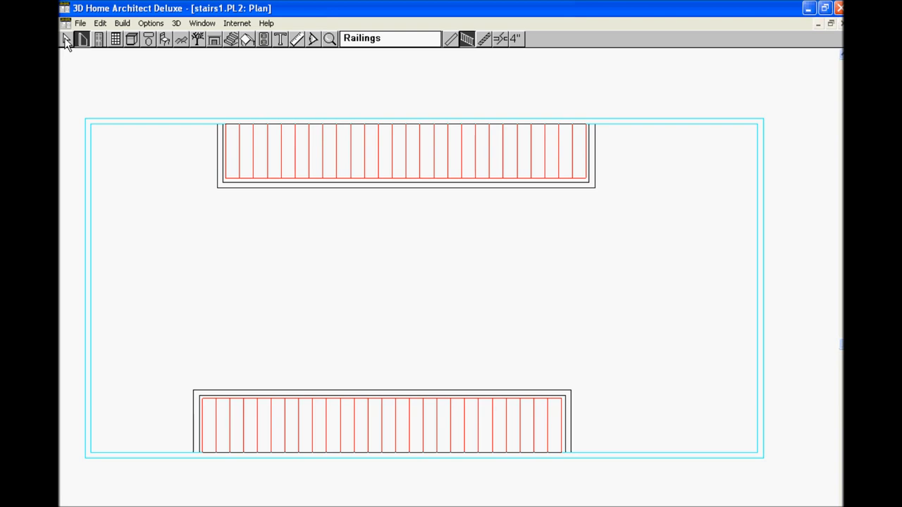
# Name the upper stairwell room Open Below in Room Specification.
pyautogui.click(65, 39)
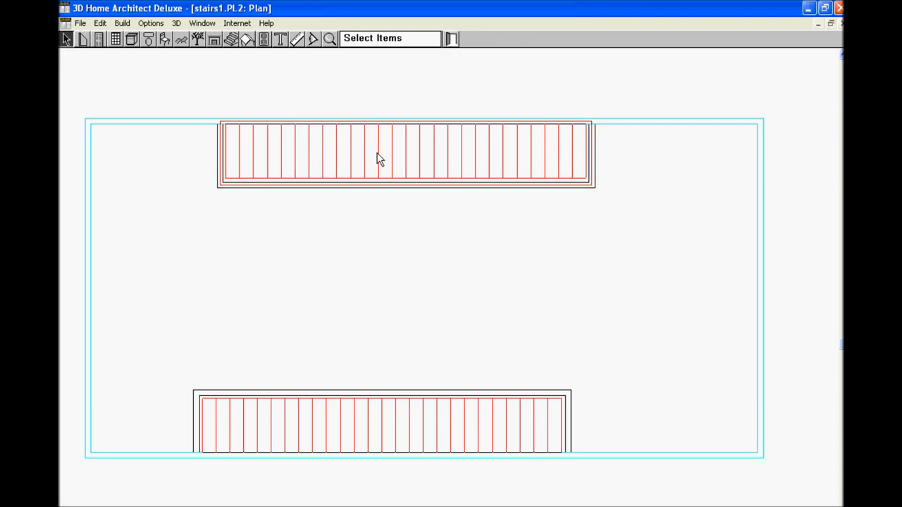
pyautogui.doubleClick(380, 159)
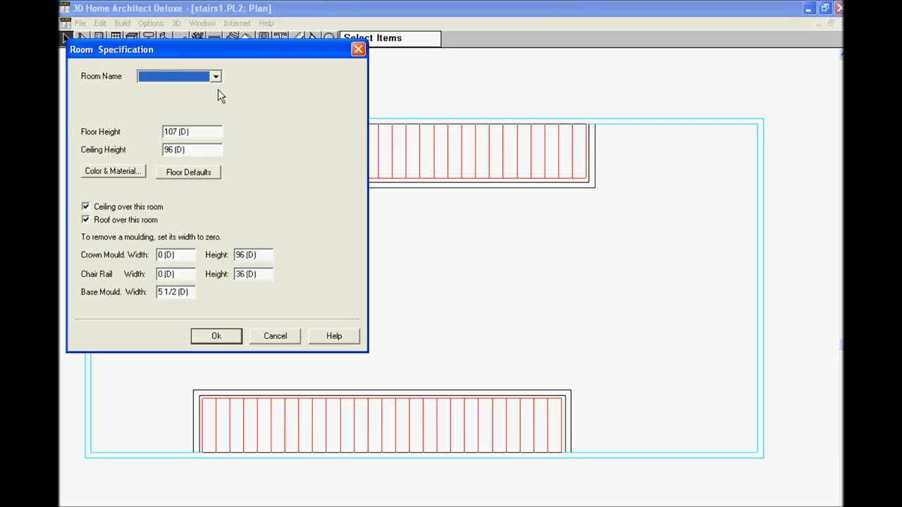
pyautogui.click(215, 76)
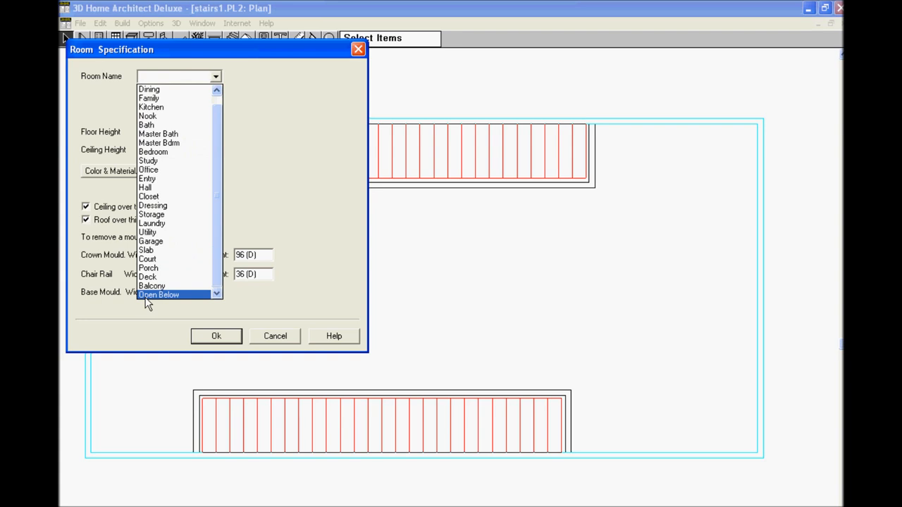
pyautogui.click(159, 295)
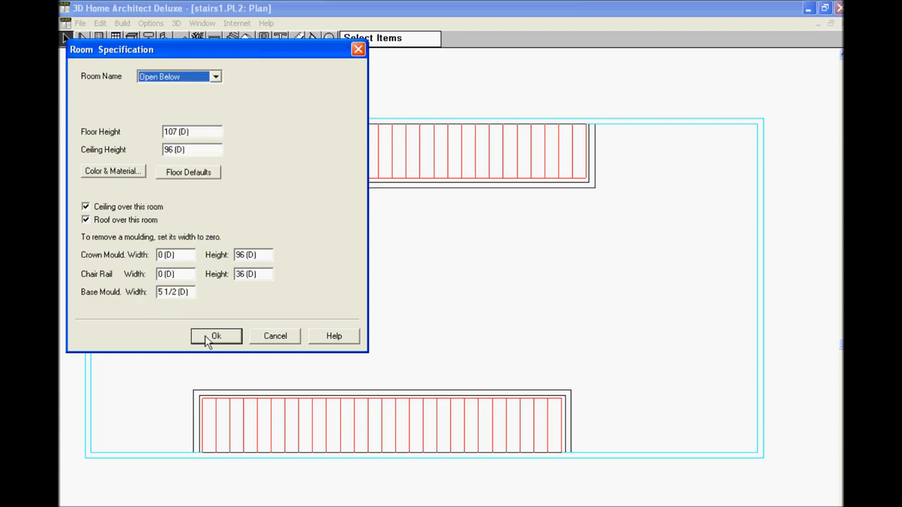
pyautogui.click(216, 336)
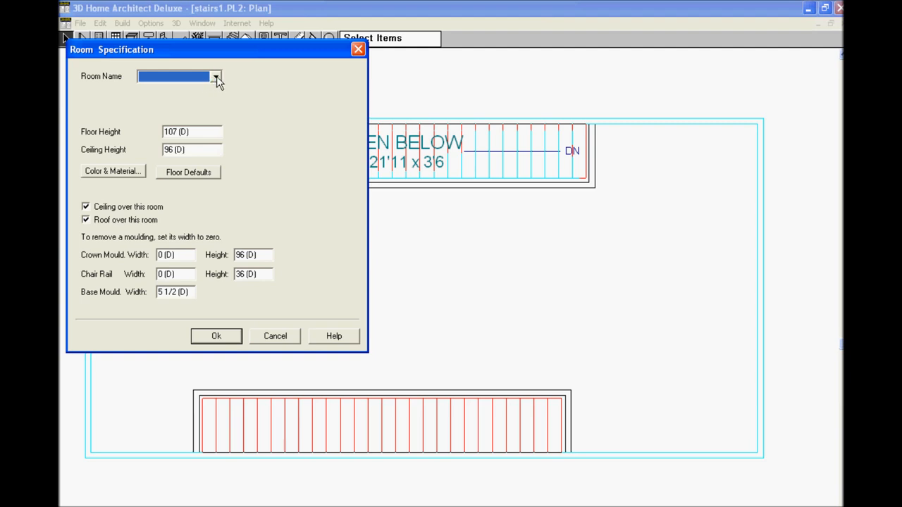
# Reset the room name to Open Below after briefly choosing Nook, and confirm.
pyautogui.click(215, 76)
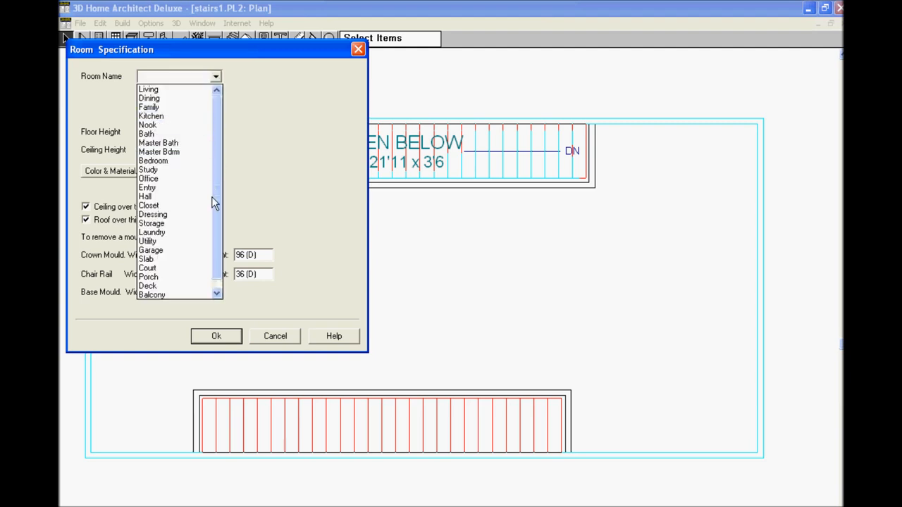
pyautogui.click(147, 125)
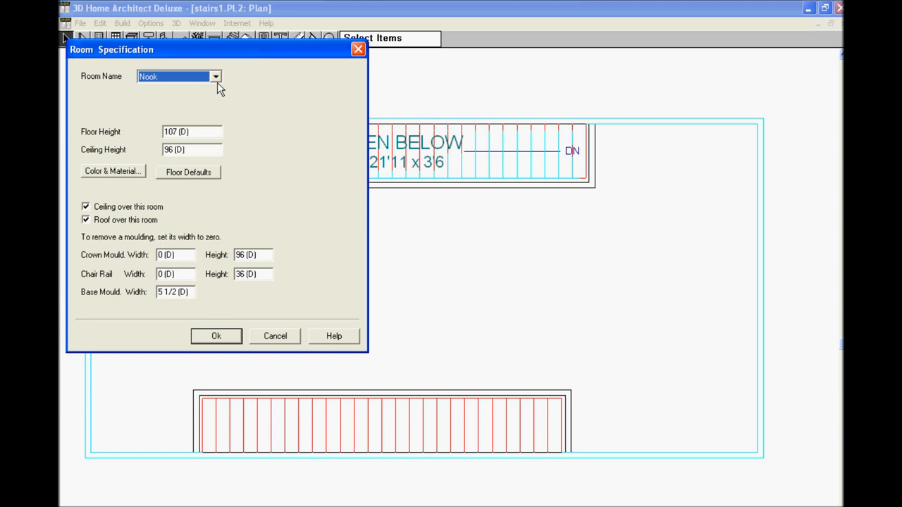
pyautogui.click(215, 76)
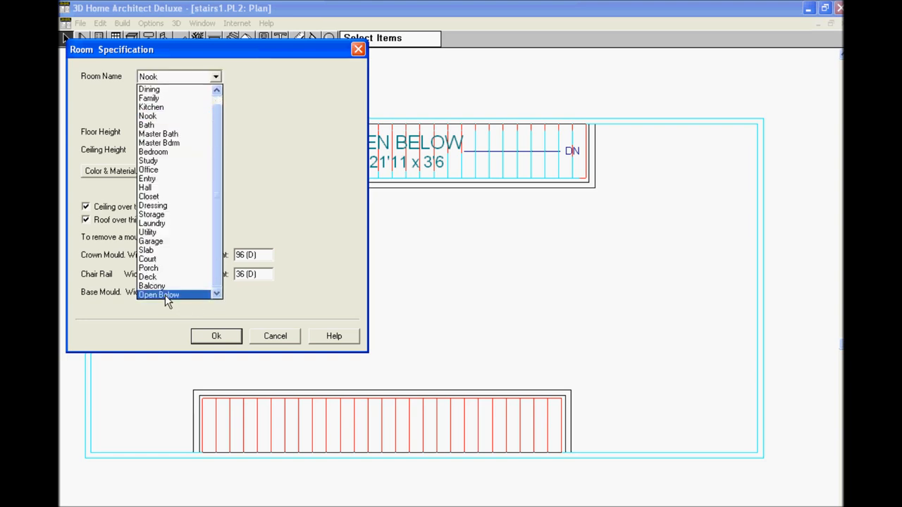
pyautogui.click(159, 294)
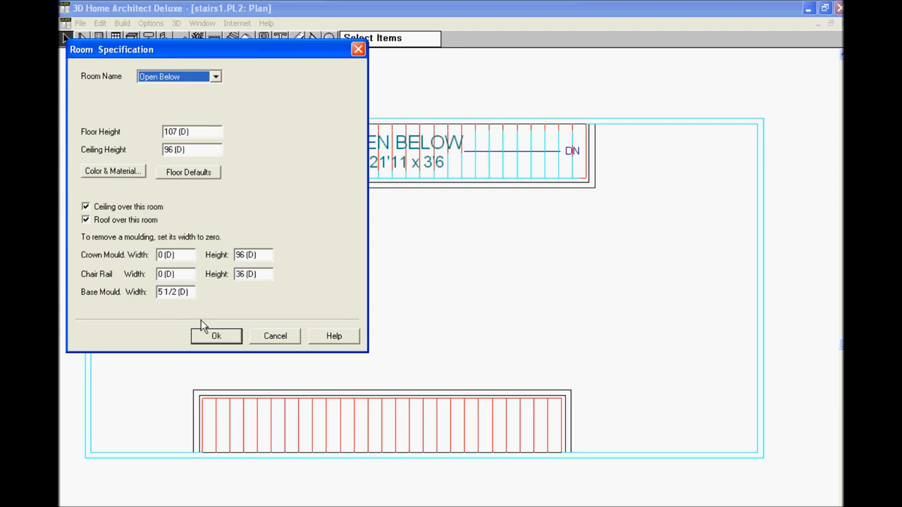
pyautogui.click(216, 336)
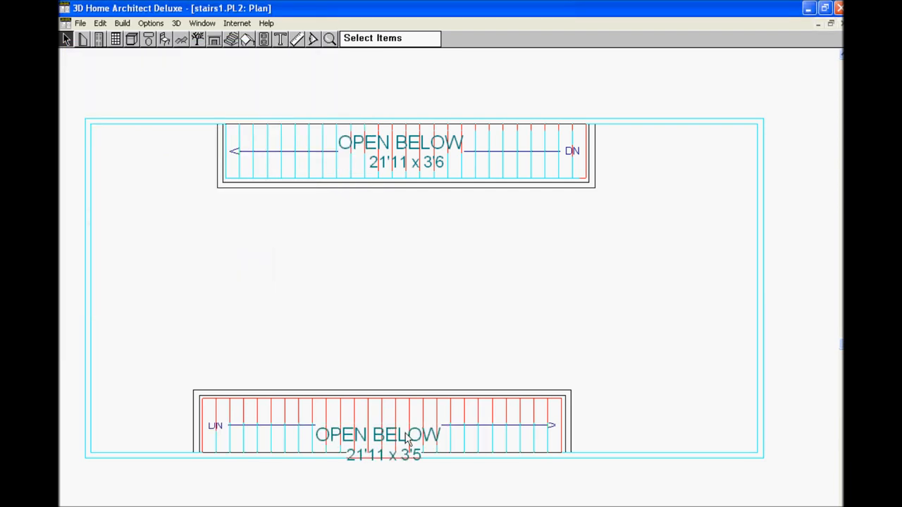
pyautogui.click(377, 436)
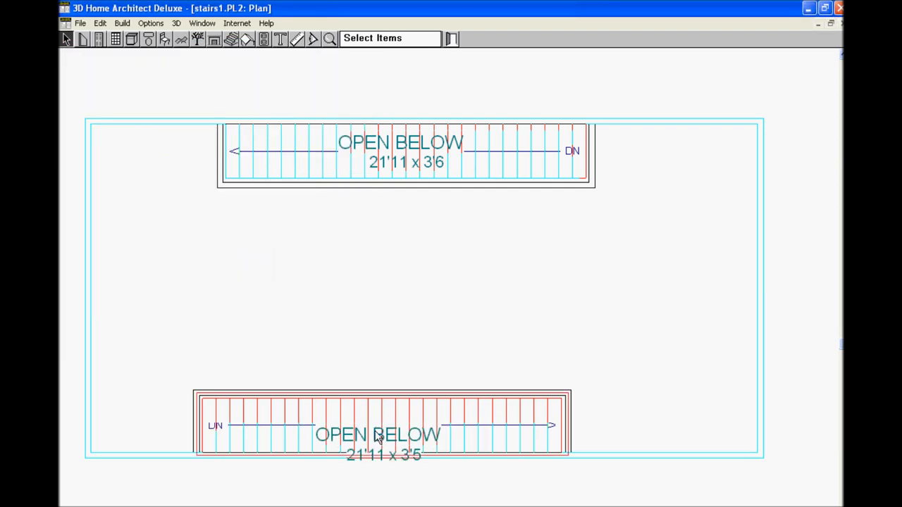
# Make the end walls of the upper and lower stairwell openings invisible.
pyautogui.click(381, 435)
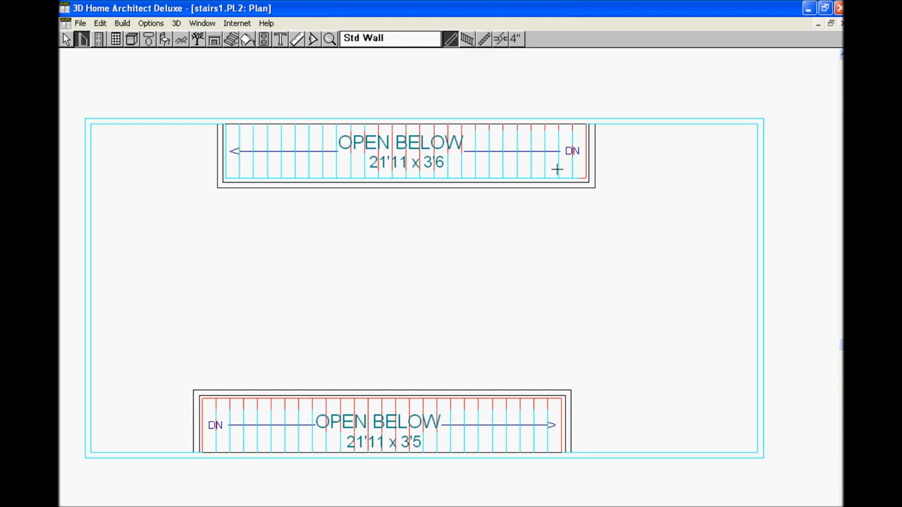
pyautogui.moveTo(592, 153)
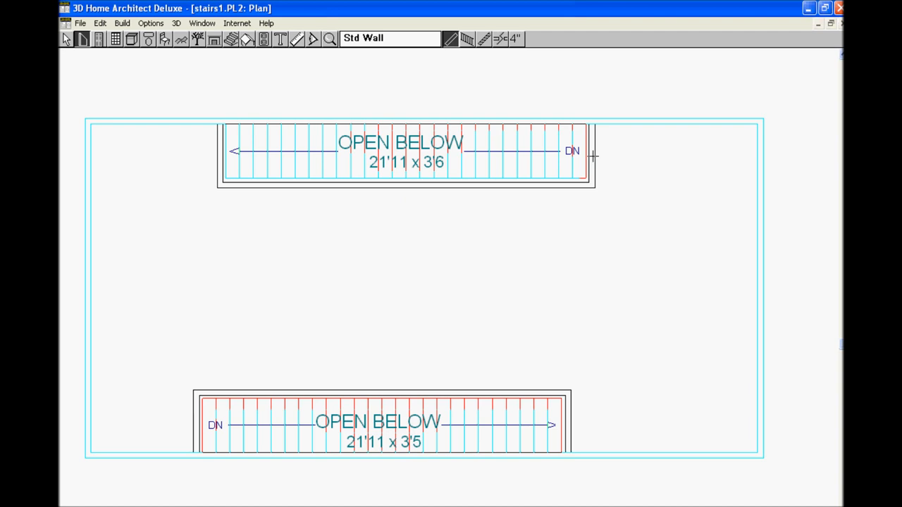
pyautogui.doubleClick(592, 155)
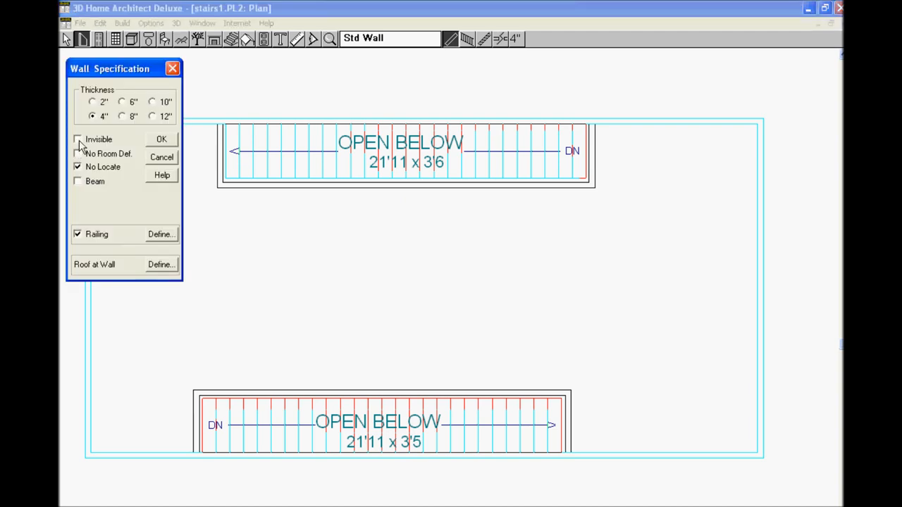
pyautogui.click(78, 139)
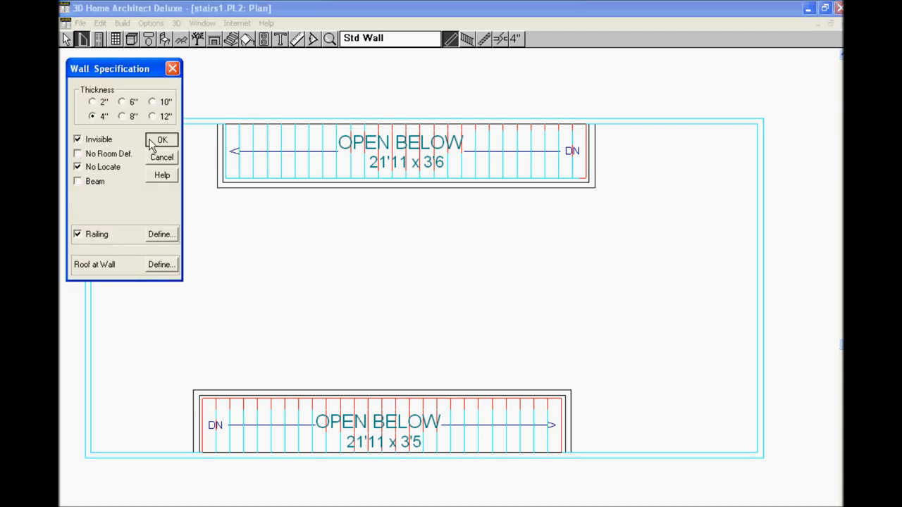
pyautogui.click(161, 140)
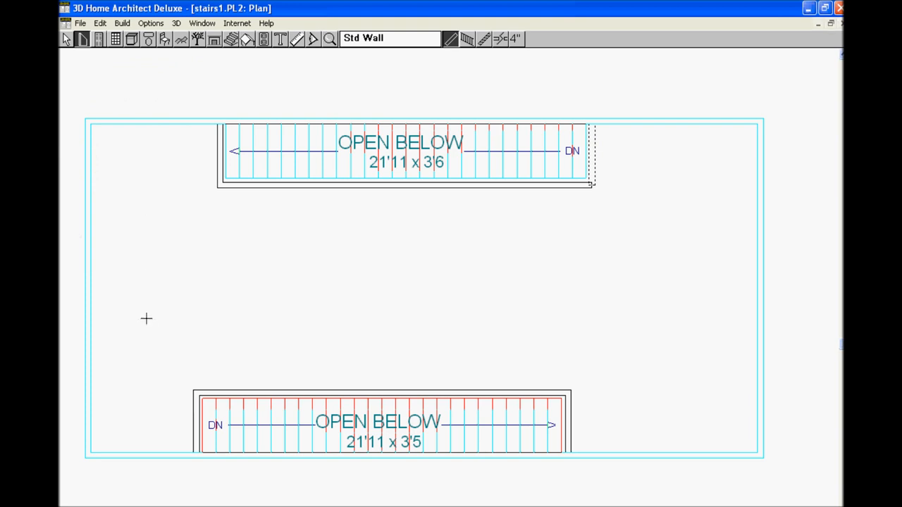
pyautogui.moveTo(206, 408)
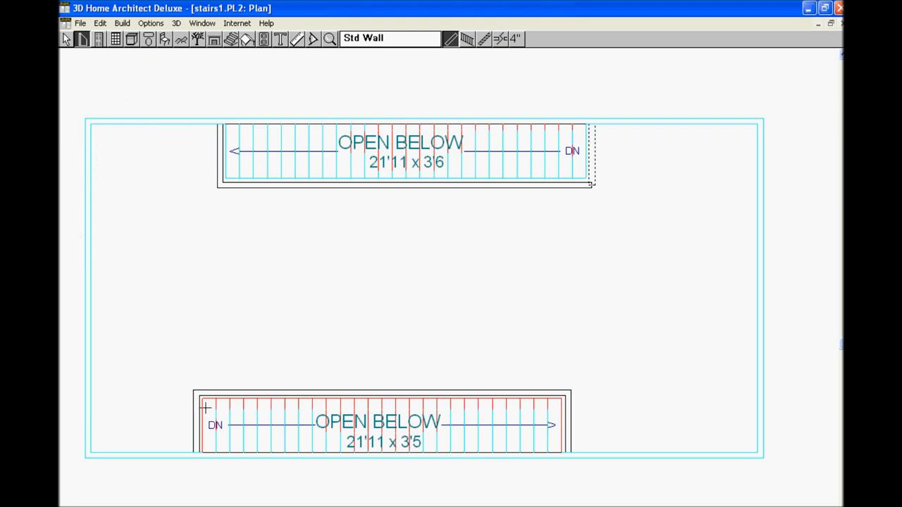
pyautogui.click(197, 423)
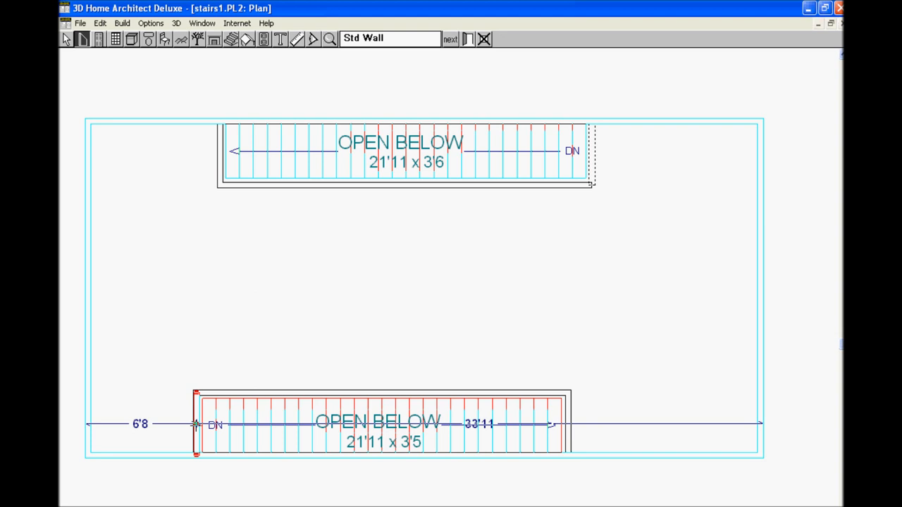
pyautogui.doubleClick(197, 423)
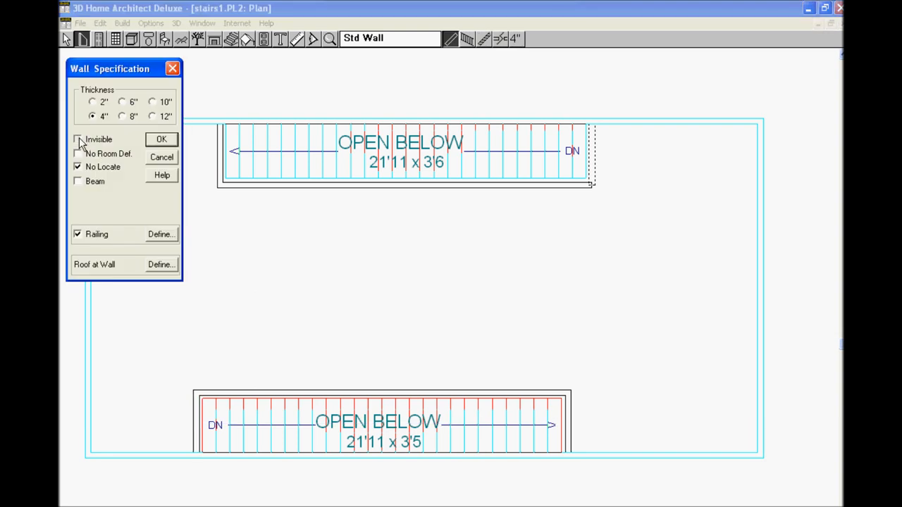
pyautogui.click(161, 138)
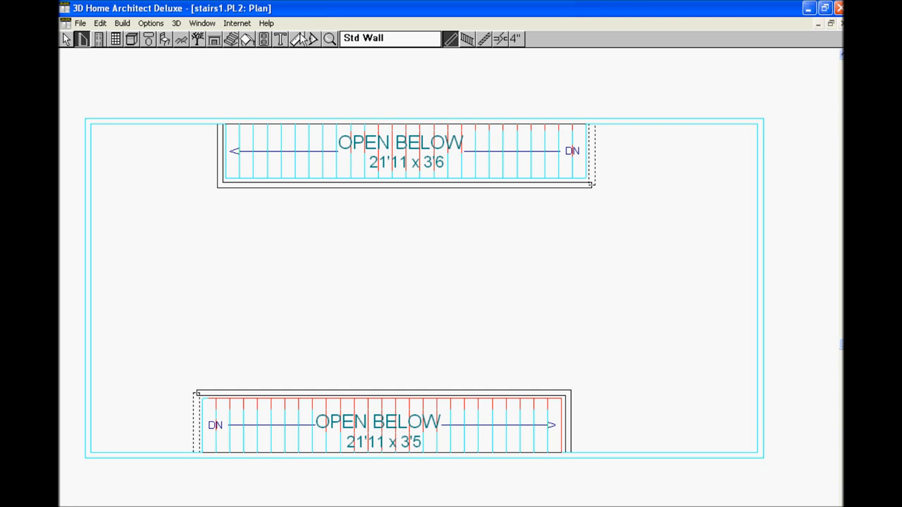
pyautogui.moveTo(314, 41)
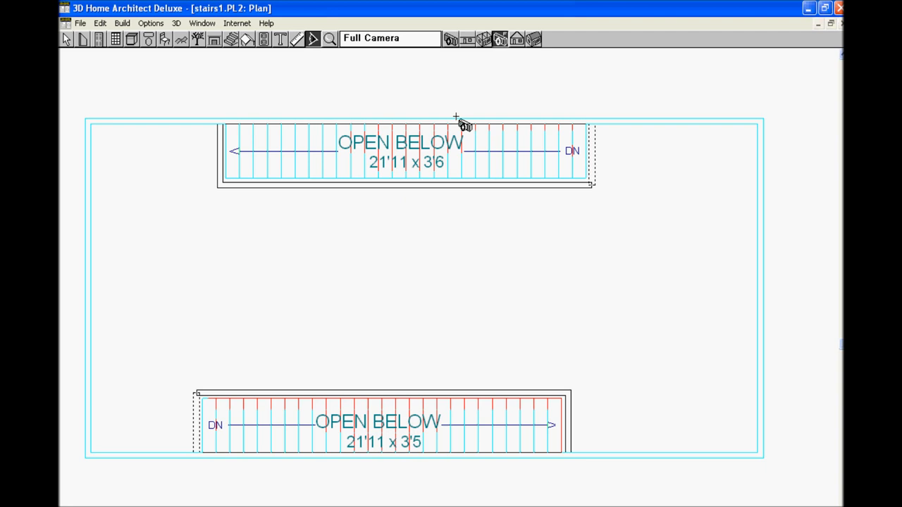
pyautogui.moveTo(690, 158)
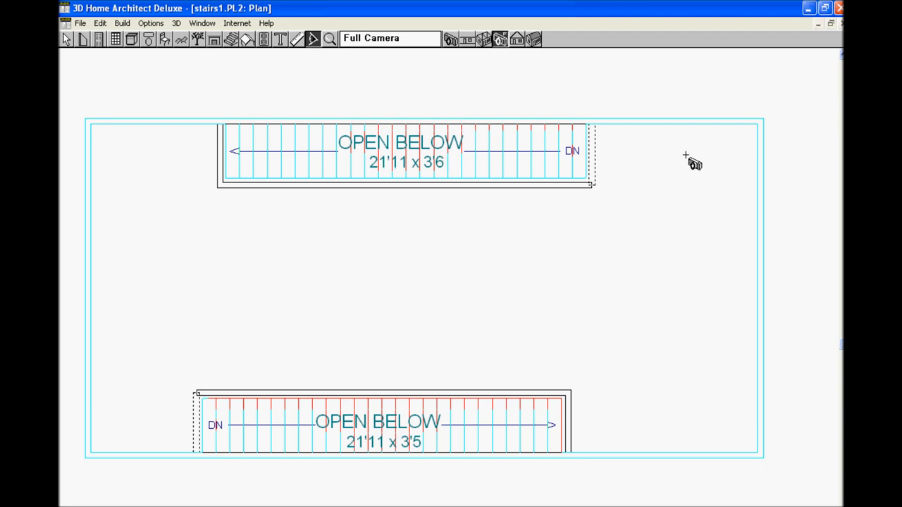
pyautogui.moveTo(728, 161)
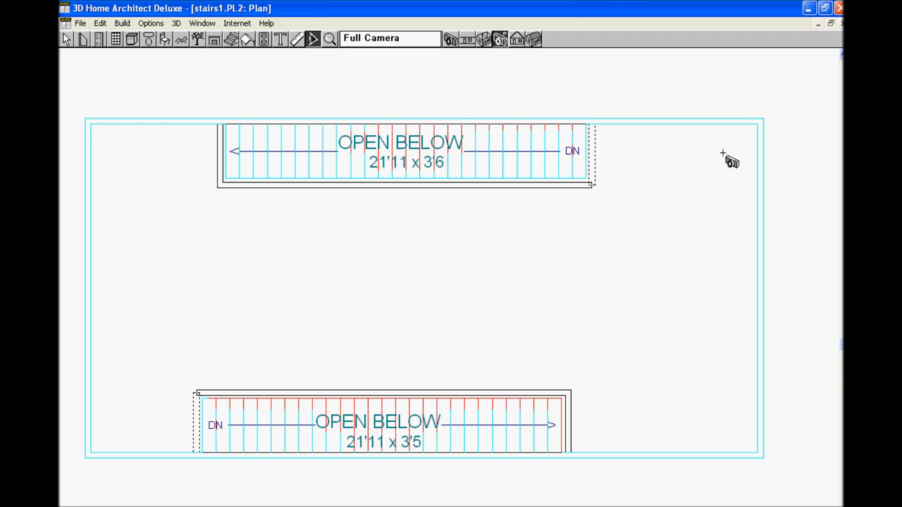
# Place a full camera on the upper floor looking across both stairwell openings.
pyautogui.moveTo(726, 150); pyautogui.dragTo(652, 152)
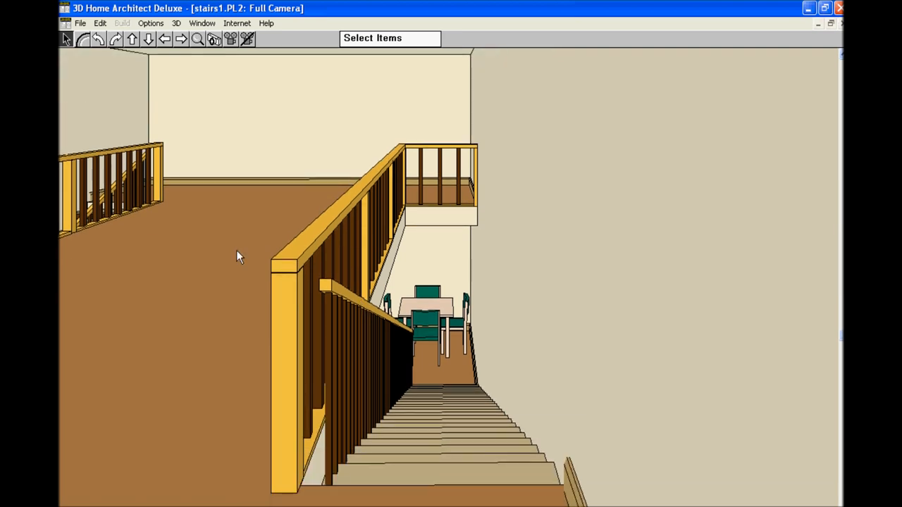
pyautogui.moveTo(130, 117)
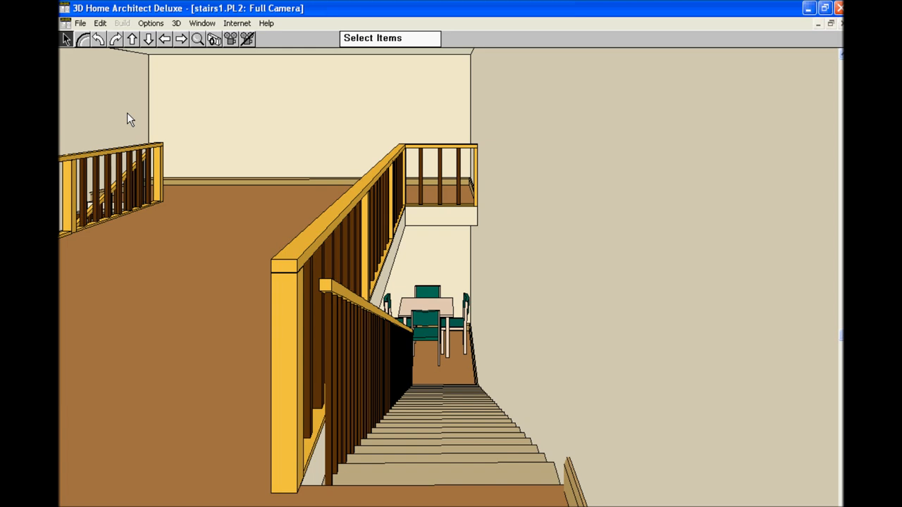
pyautogui.moveTo(148, 46)
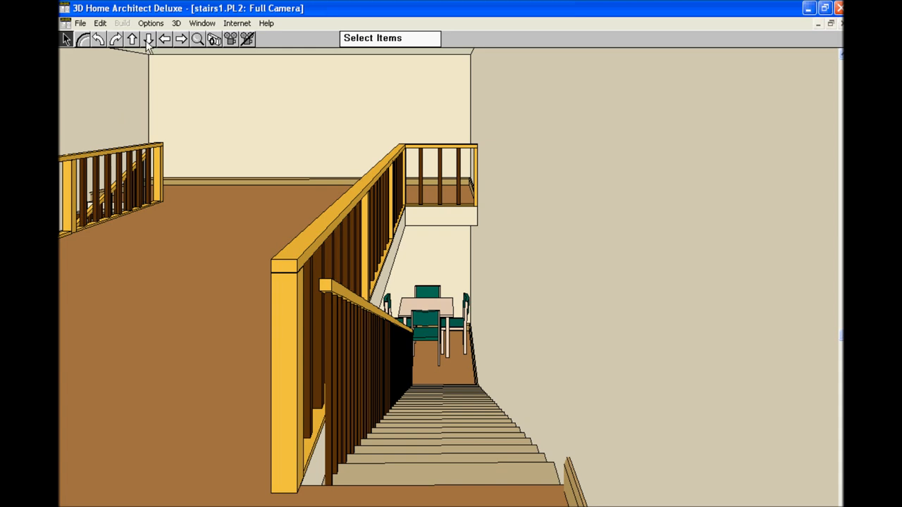
pyautogui.moveTo(135, 49)
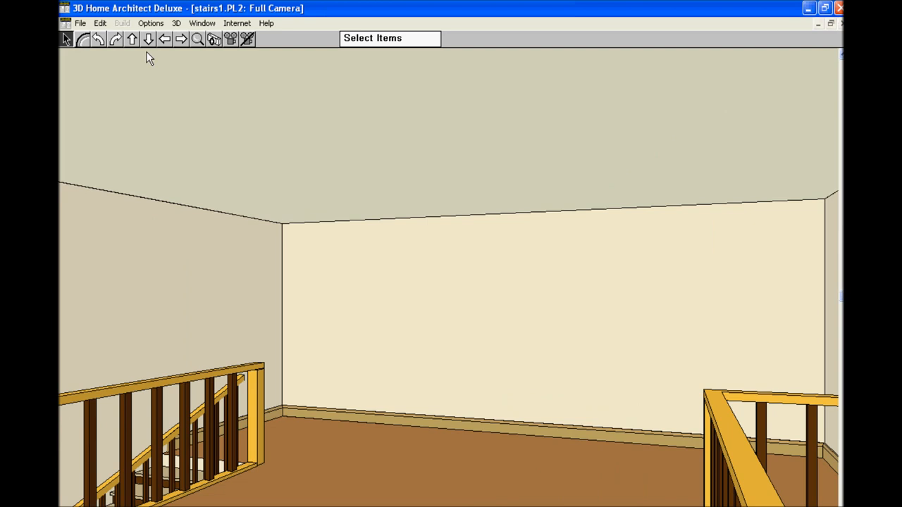
pyautogui.moveTo(134, 48)
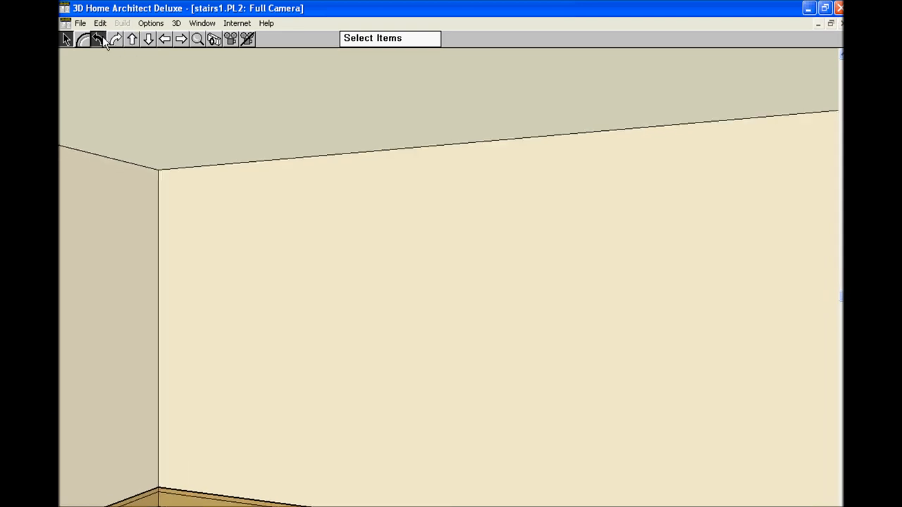
# Turn the camera left and move it forward across the upper floor.
pyautogui.click(131, 39)
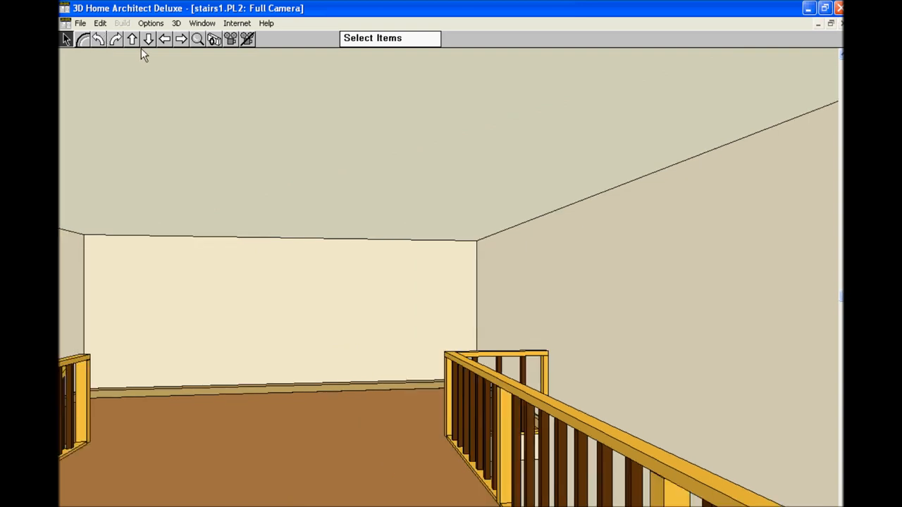
pyautogui.click(148, 38)
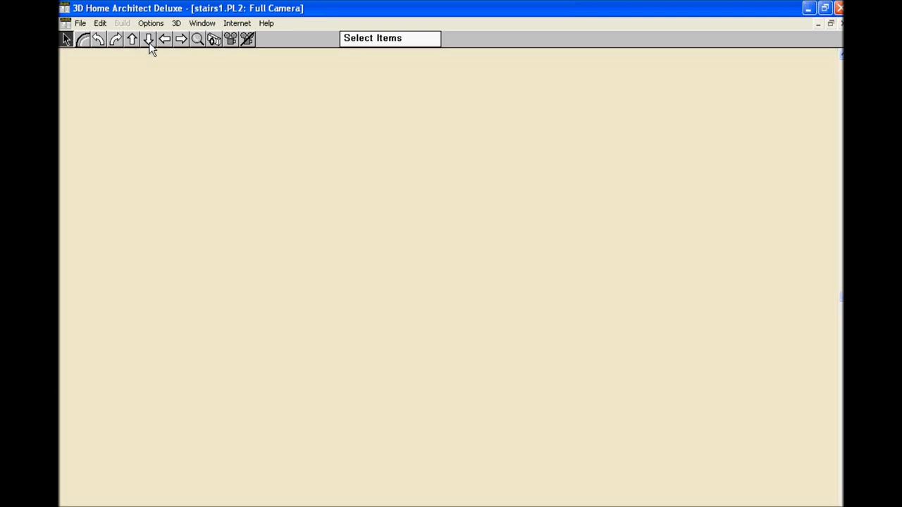
pyautogui.moveTo(133, 41)
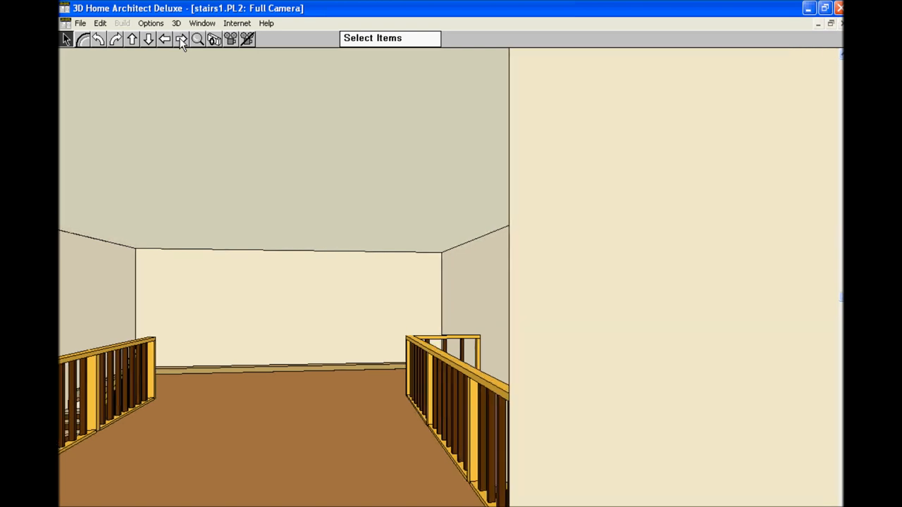
pyautogui.moveTo(140, 44)
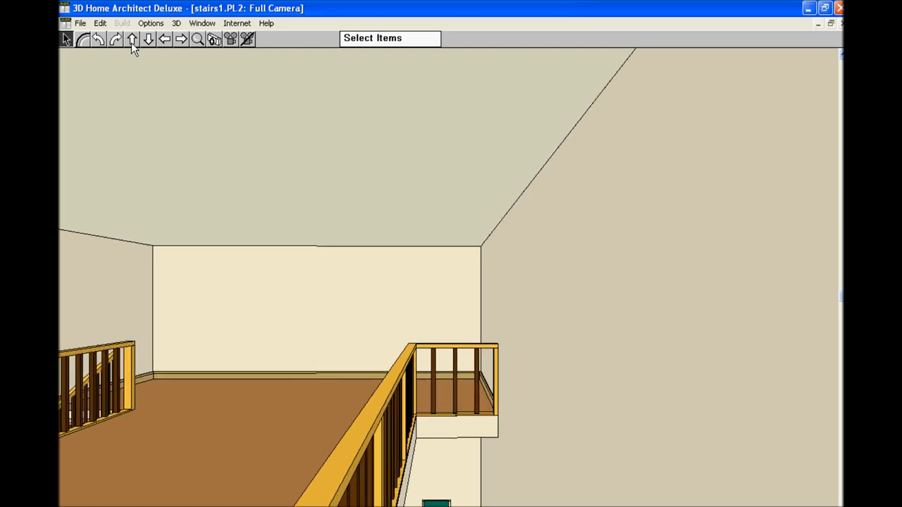
pyautogui.moveTo(150, 48)
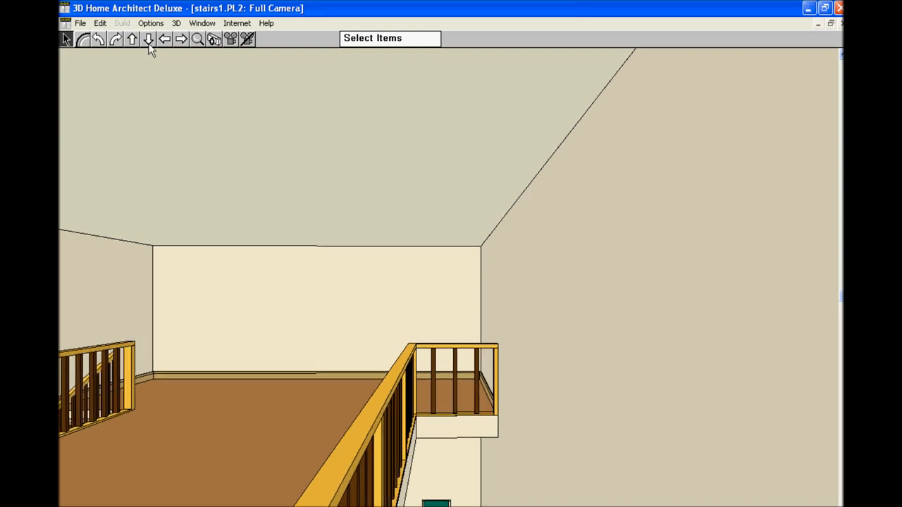